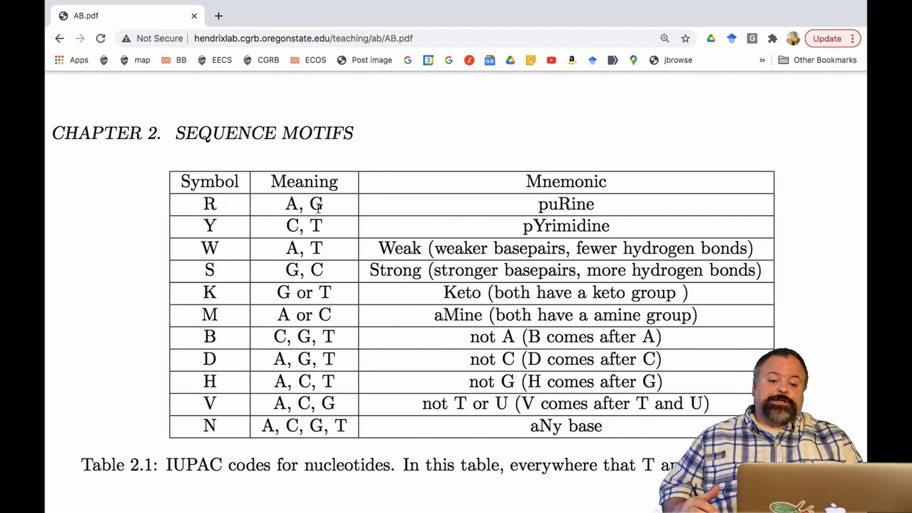
mouse_move(283, 227)
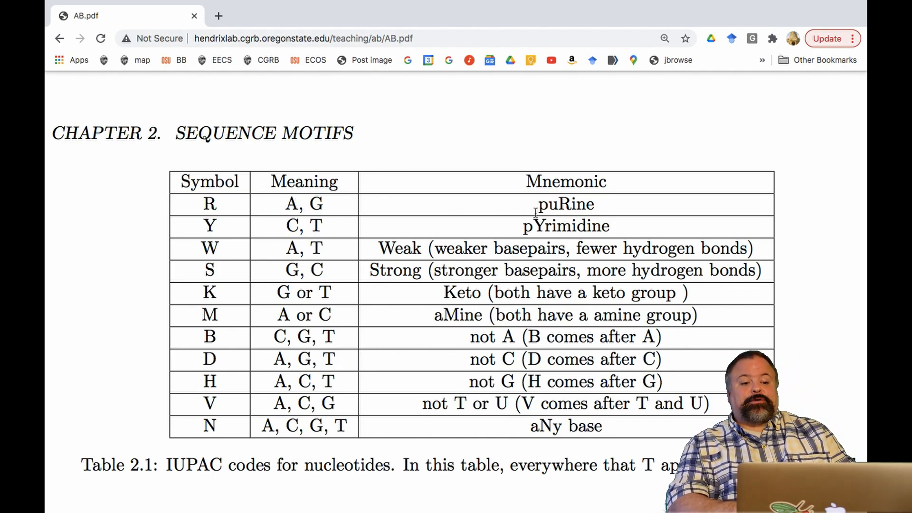
mouse_move(576, 232)
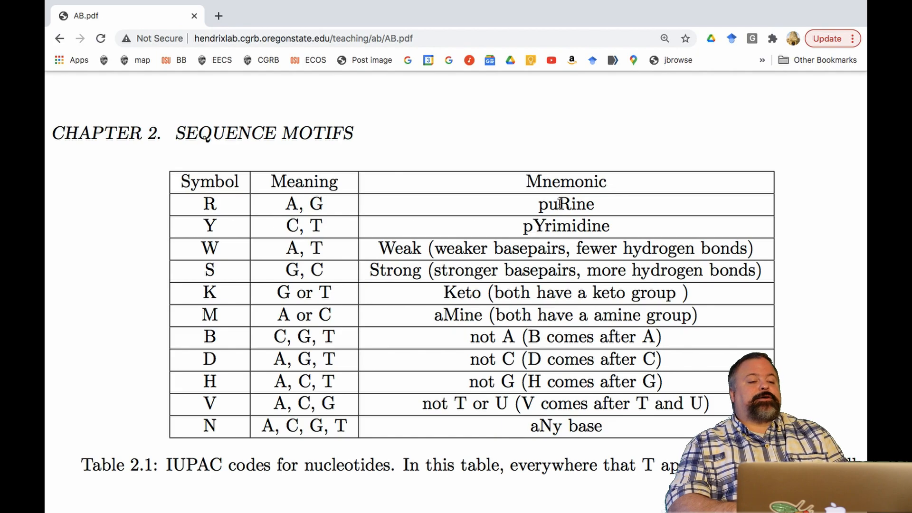
Step: Read Table 2.1 of IUPAC nucleotide codes in AB.pdf, highlighting symbols like W, B and D
double_click(557, 204)
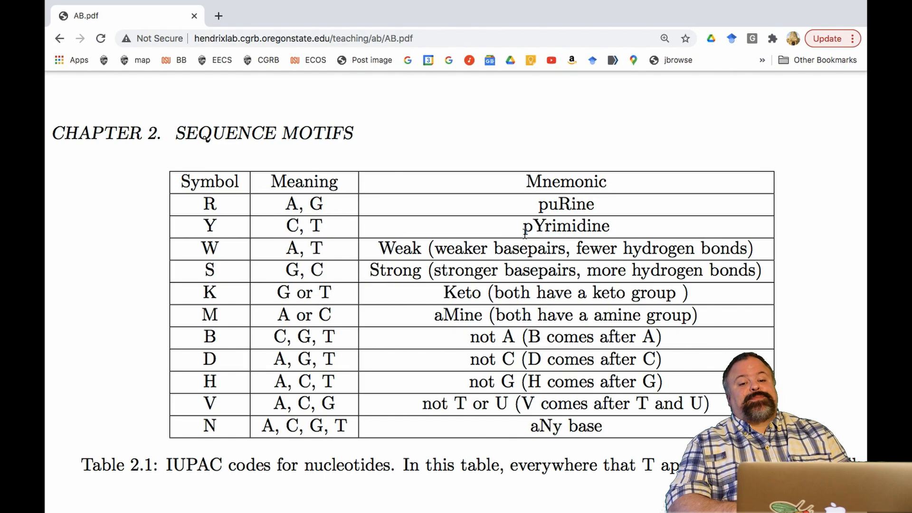
double_click(209, 248)
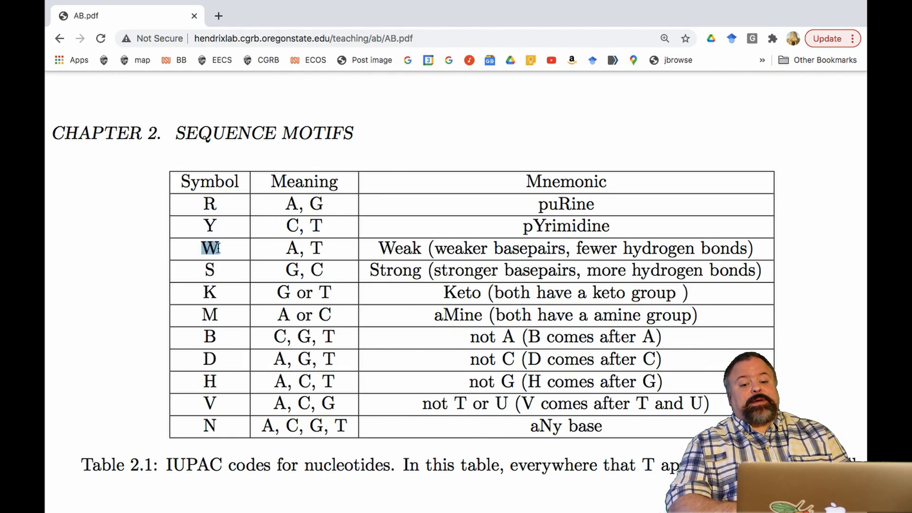
click(210, 270)
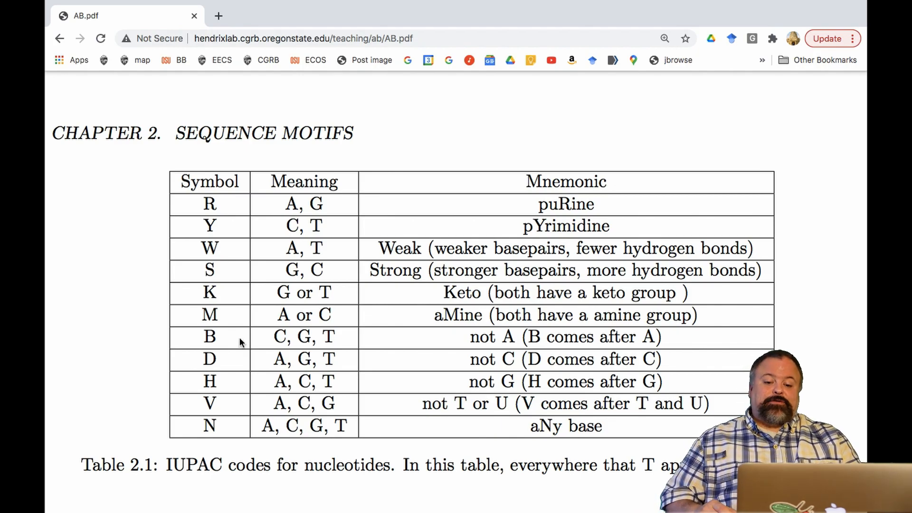
mouse_move(259, 304)
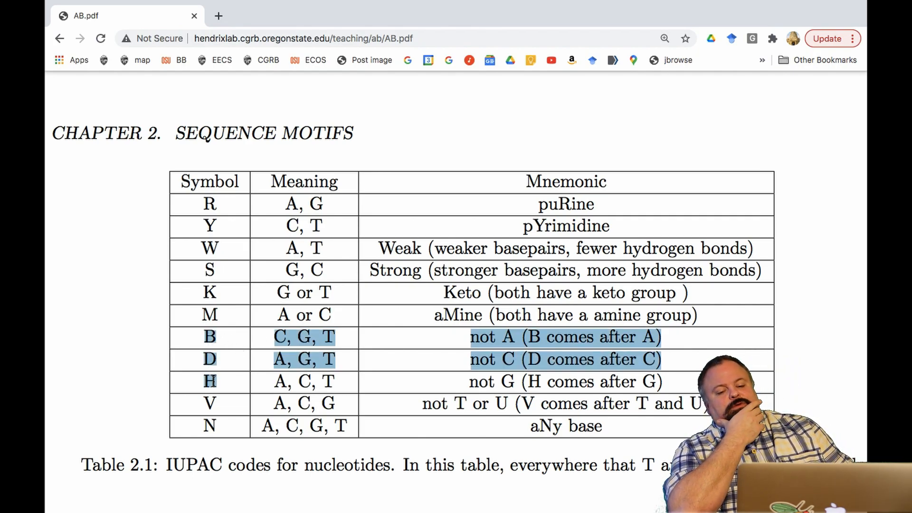
click(224, 360)
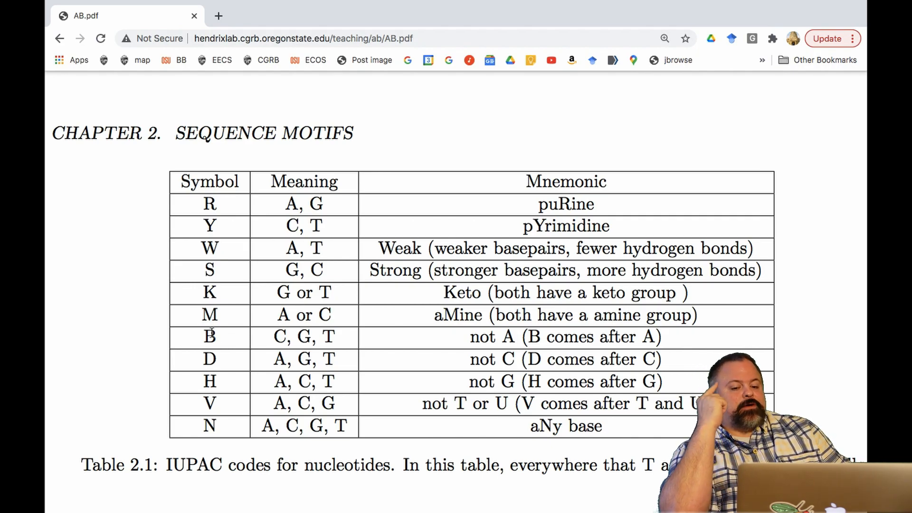
double_click(210, 336)
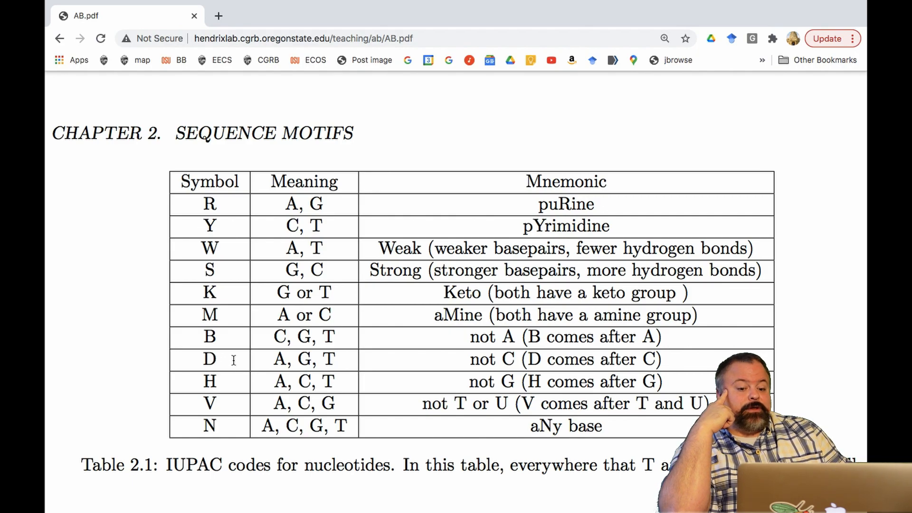
mouse_move(371, 384)
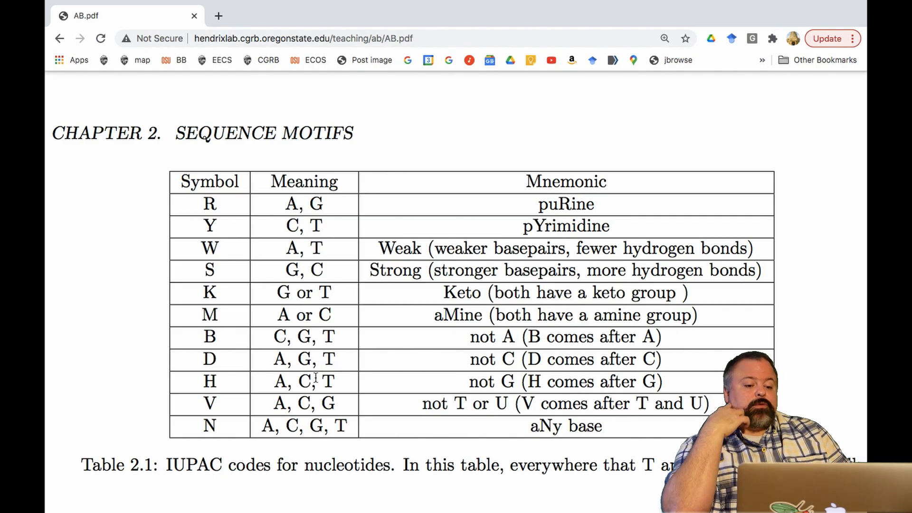
double_click(210, 425)
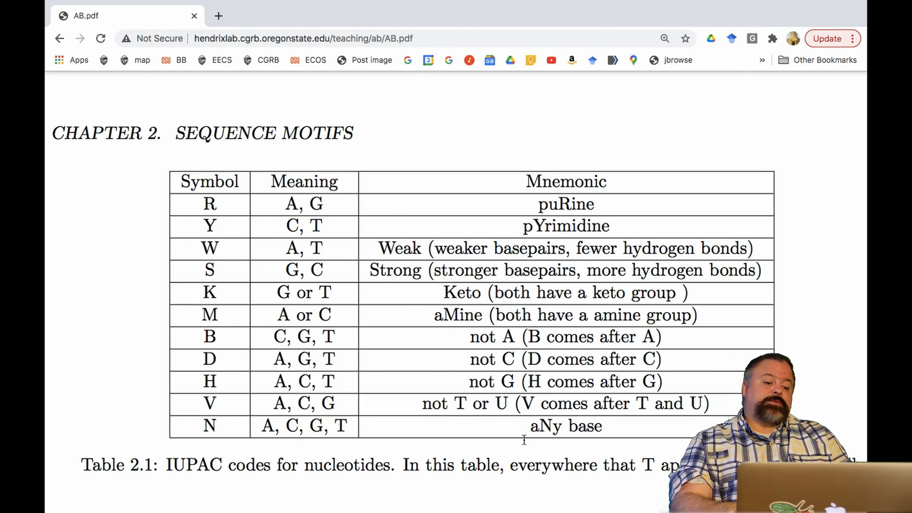
double_click(544, 426)
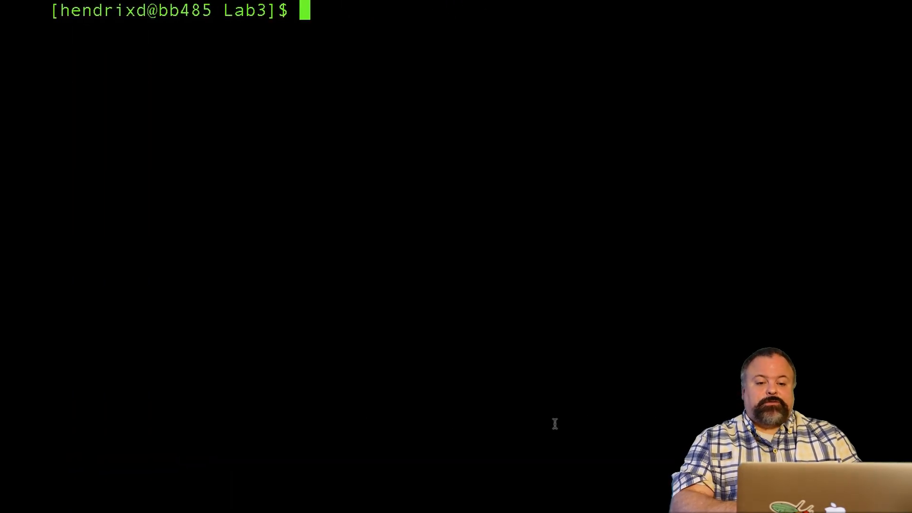
Step: Launch python, run 'from Bio.Seq import Seq' and 'from Bio import motifs', and set L = []
text(python)
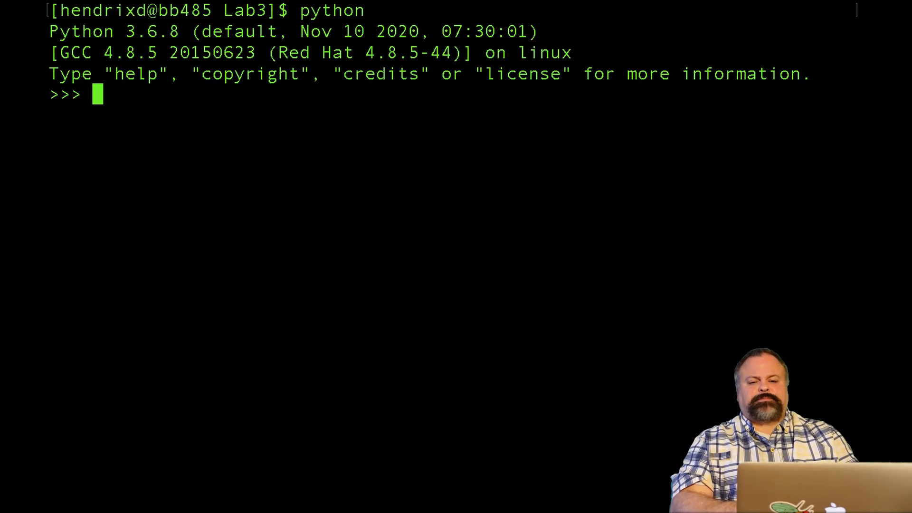
key(enter)
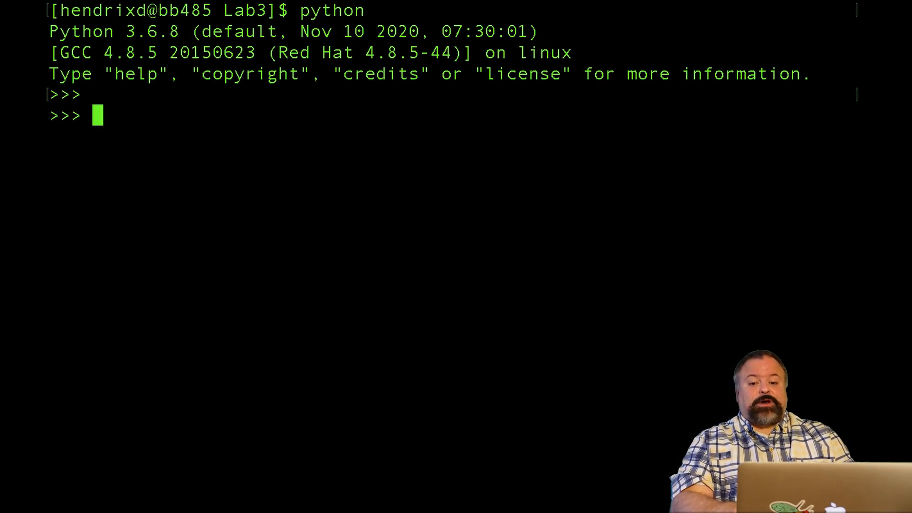
text(from Bio)
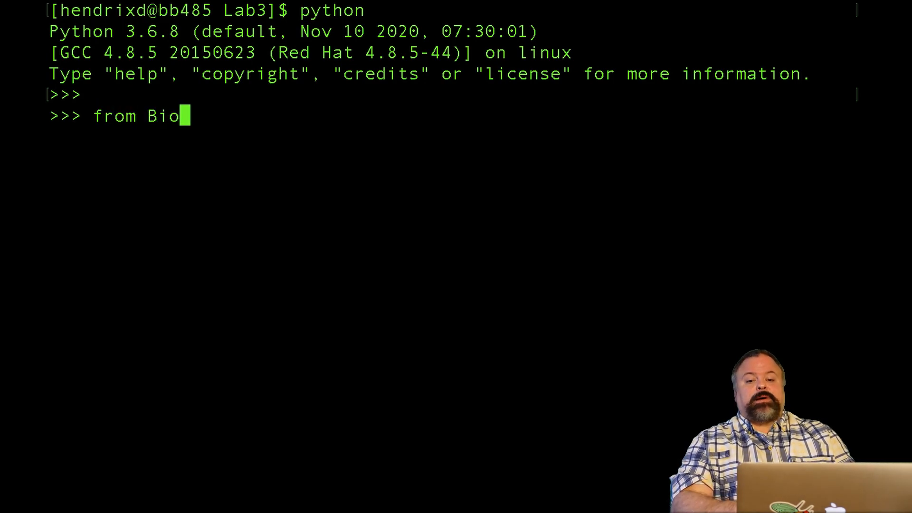
text(.Seq import Seq)
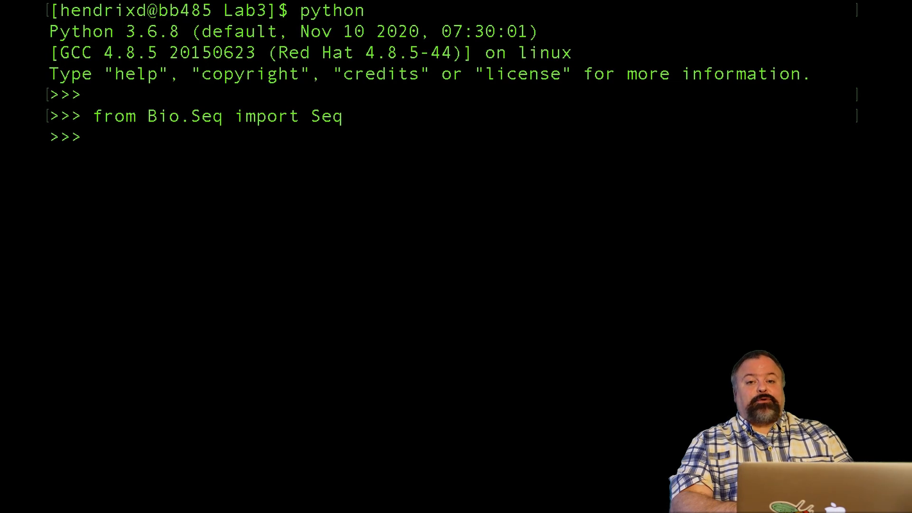
text(from Bio import motifs)
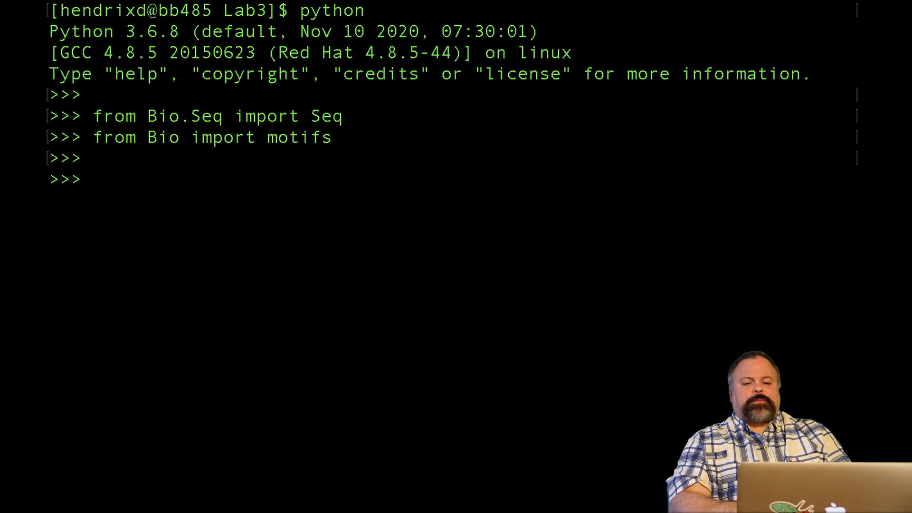
text(mot)
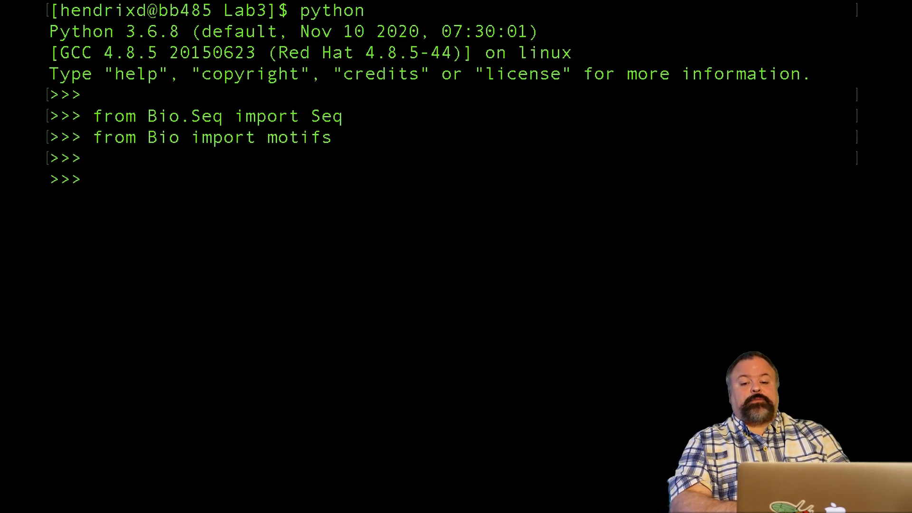
text(L = [])
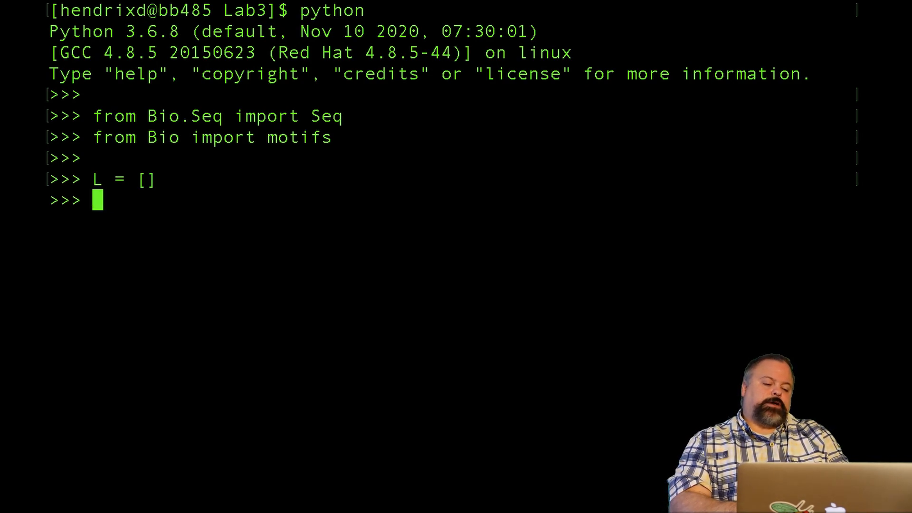
Step: Append Seq objects ACT, ACT, ATT, ATT and GTT to L, then display L
text(L.a)
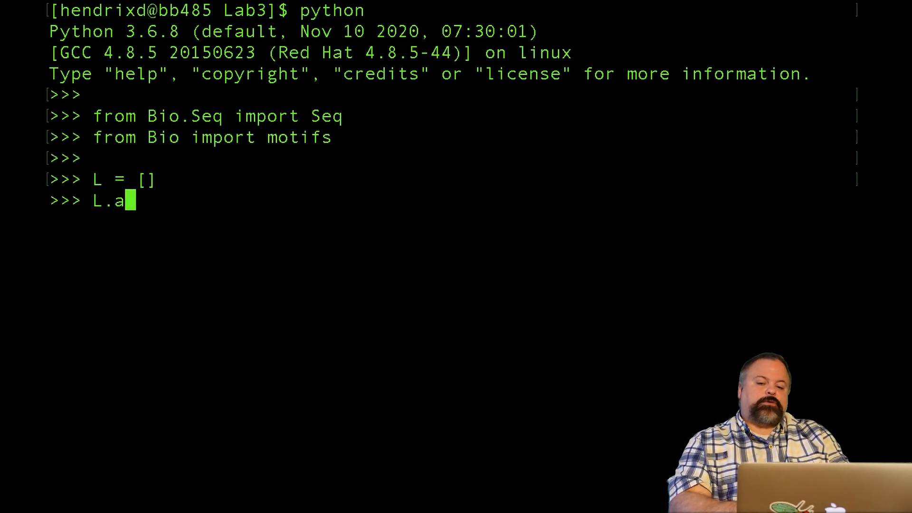
text(ppend())
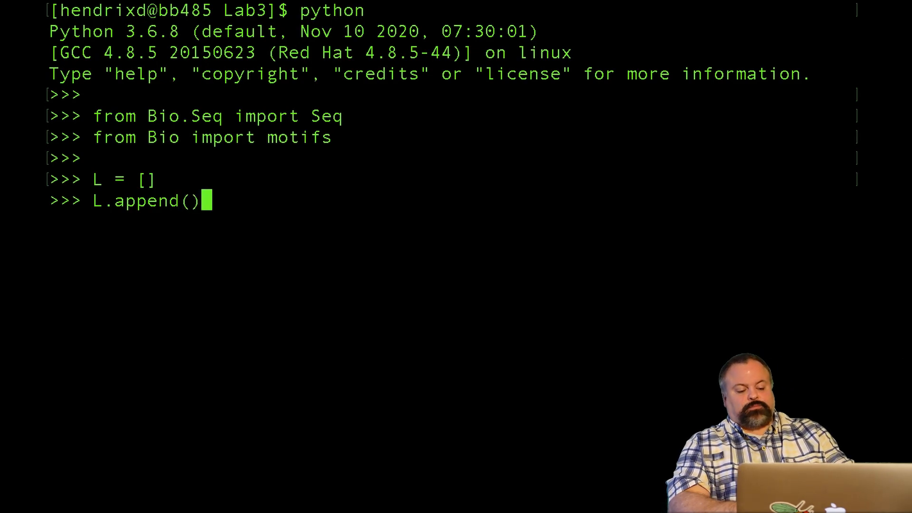
text(Seq('A)
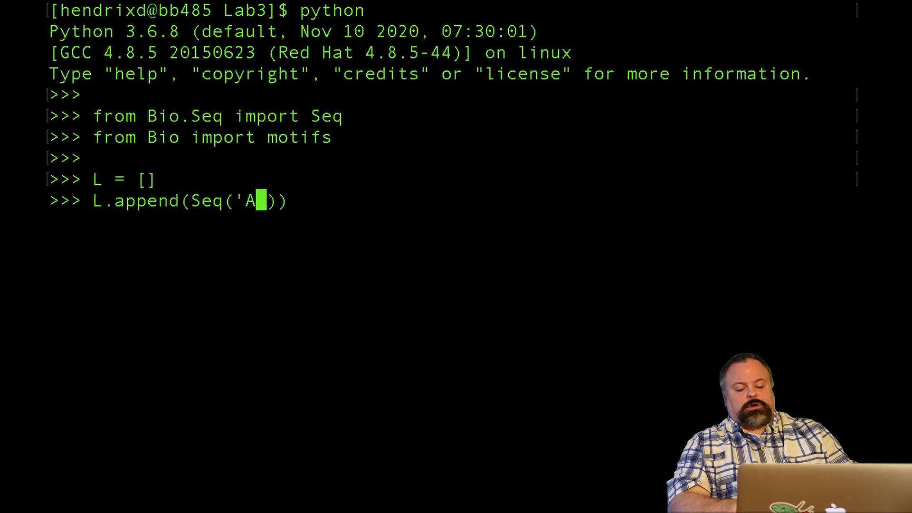
text(CT)
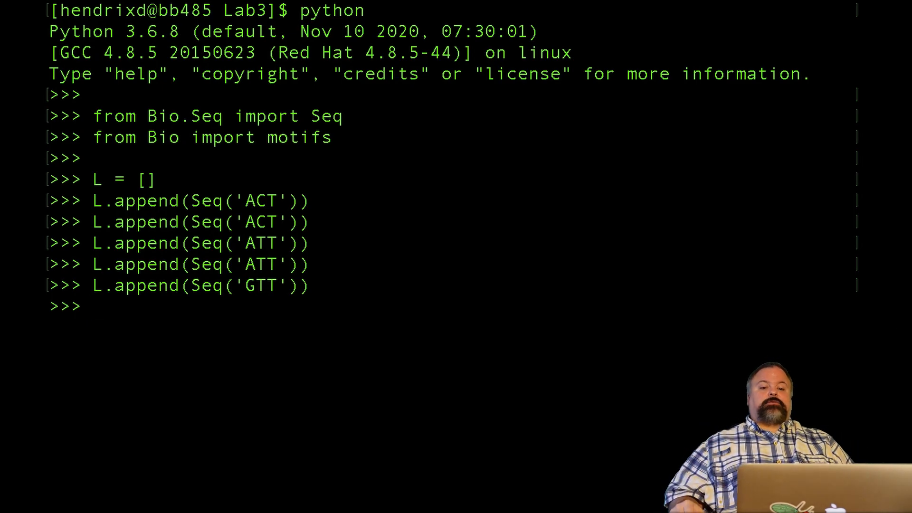
text(L)
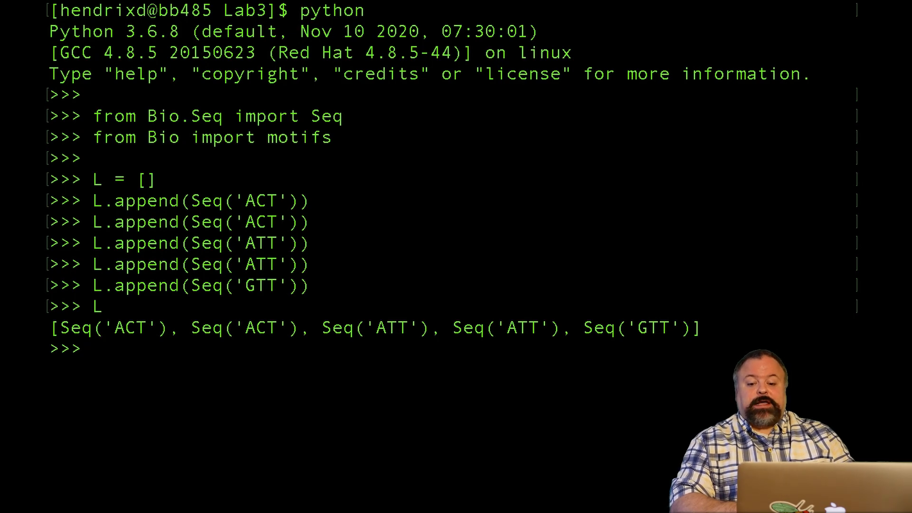
Step: Run motif = motifs.create(L) and print the motif's five aligned instances
text(motif = m)
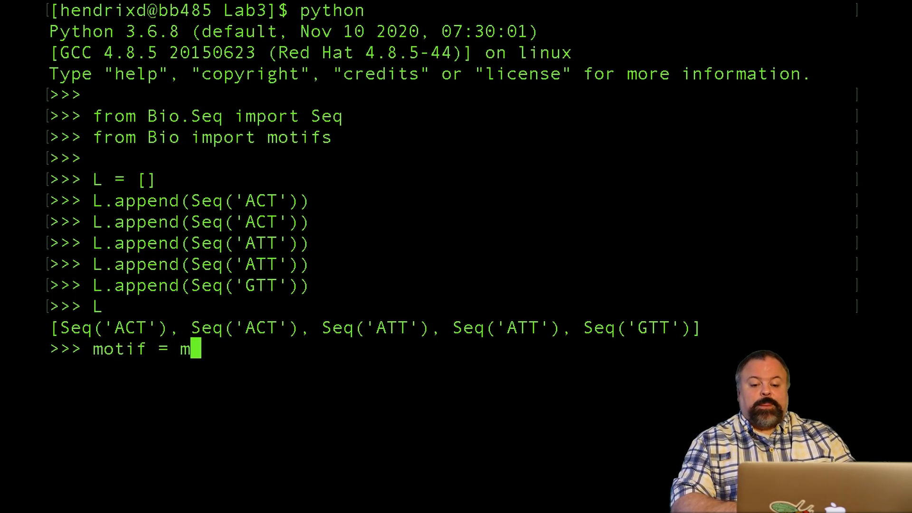
text(otifs.create)
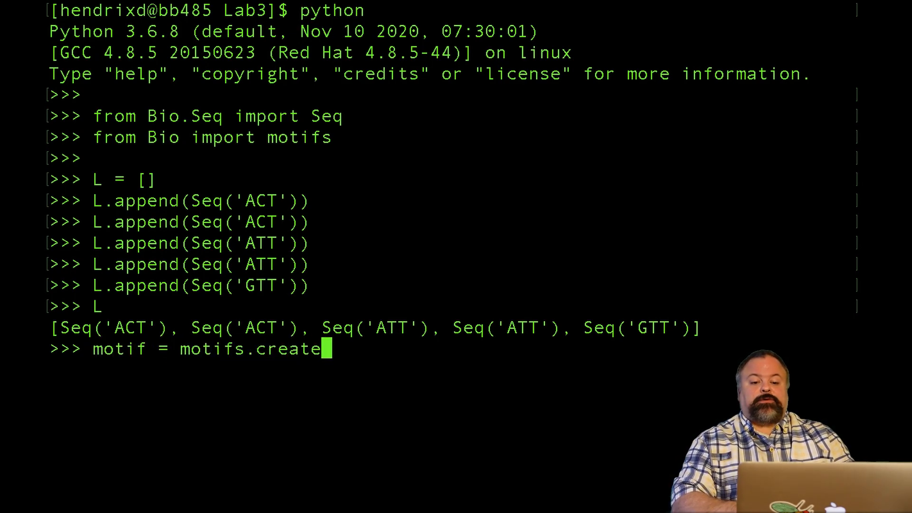
text((L)
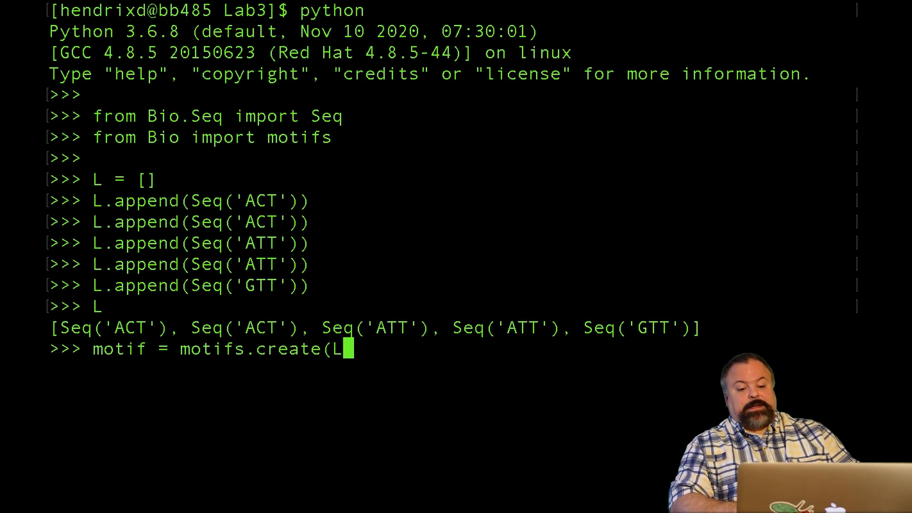
key(Return)
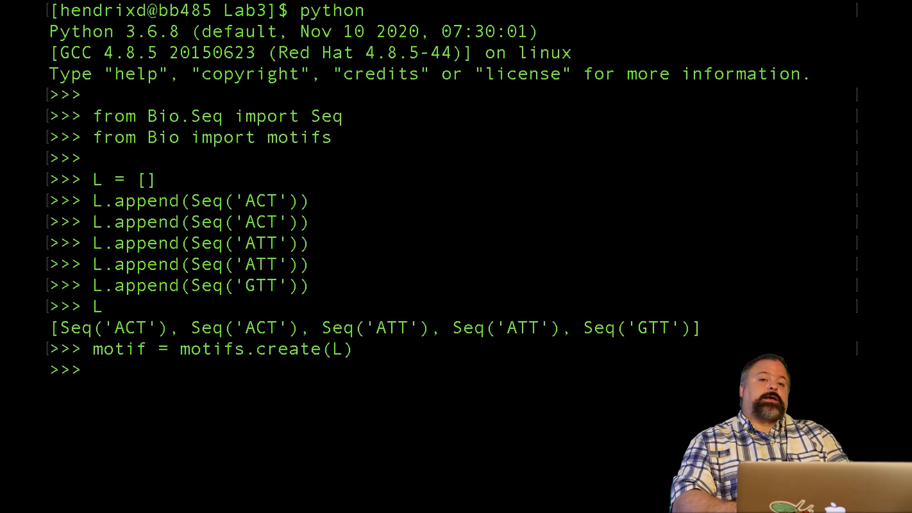
text(prin)
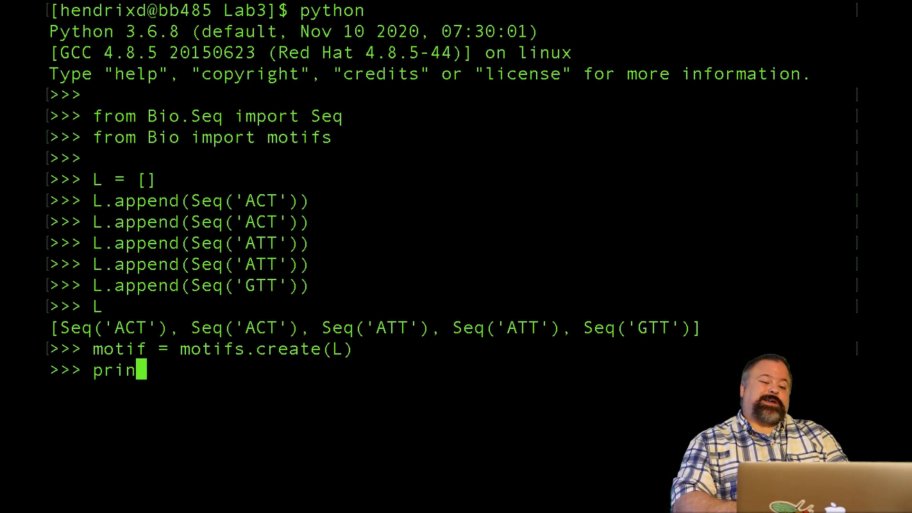
text(t(motif)
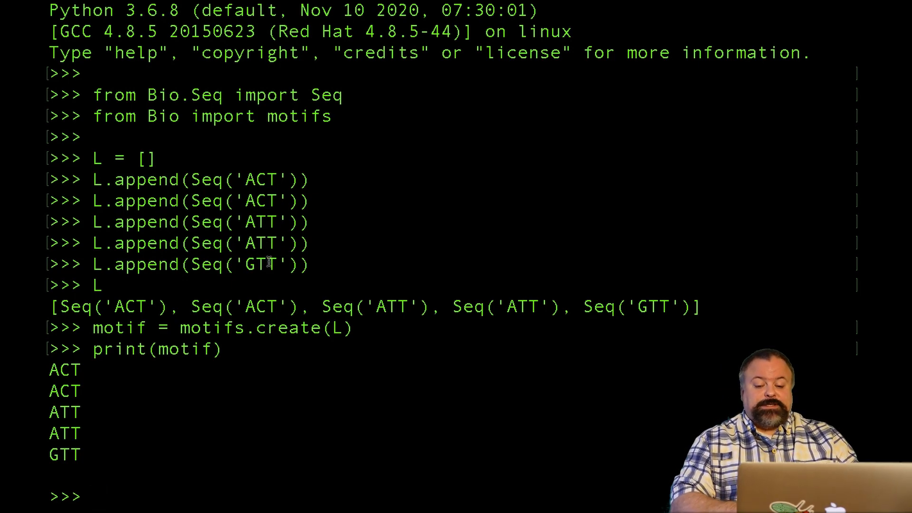
Step: Query motif.degenerate_consensus as an attribute, getting Seq('AYT') after the method call raised TypeError
text(mo)
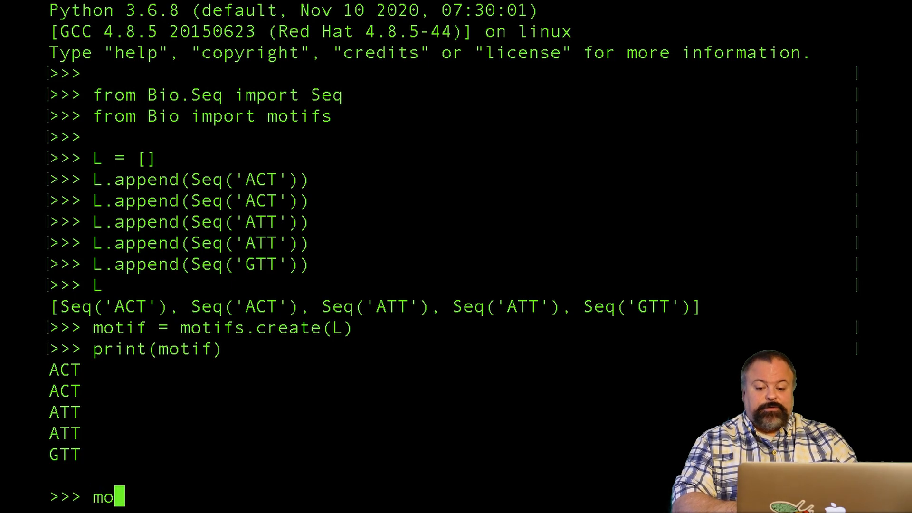
text(tif.de)
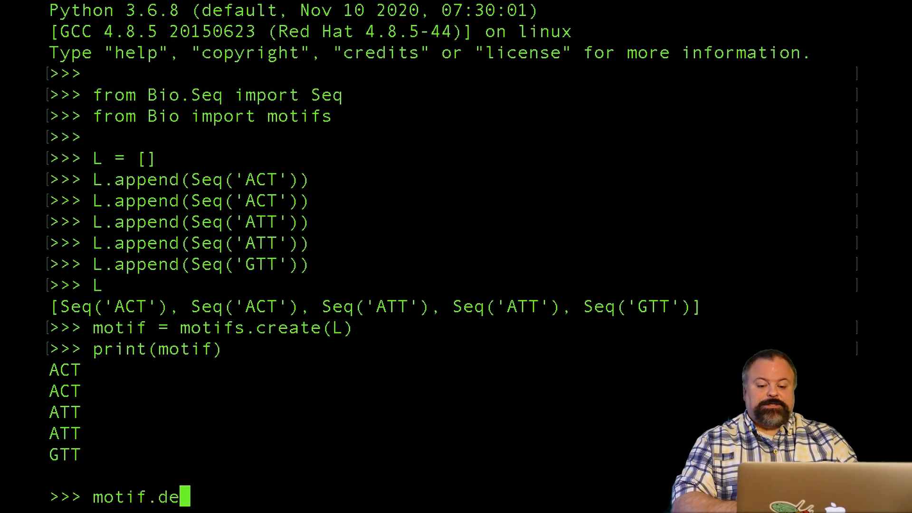
text(generate_c)
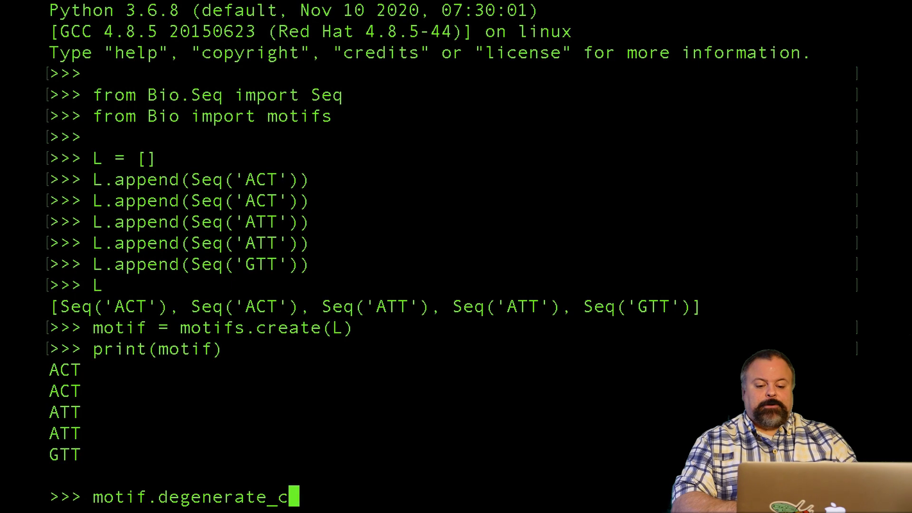
text(onsensus())
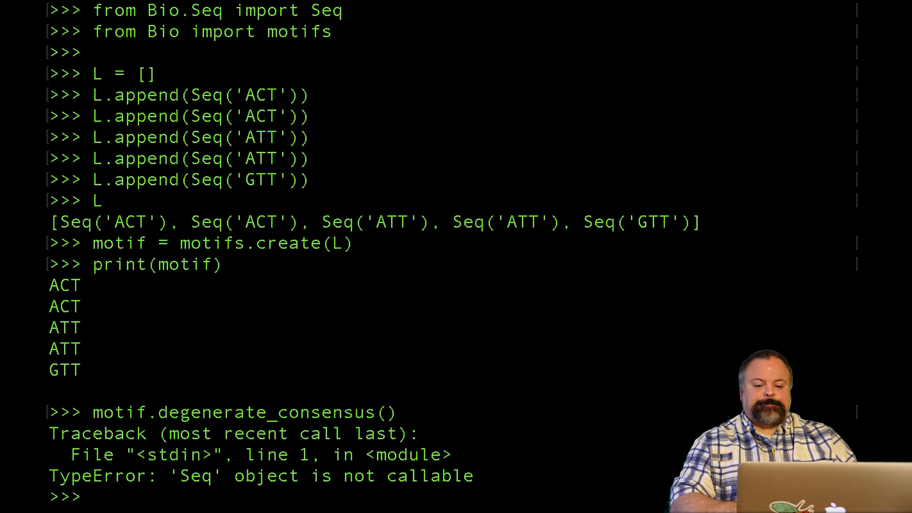
text(motif.degenerate_consensus)
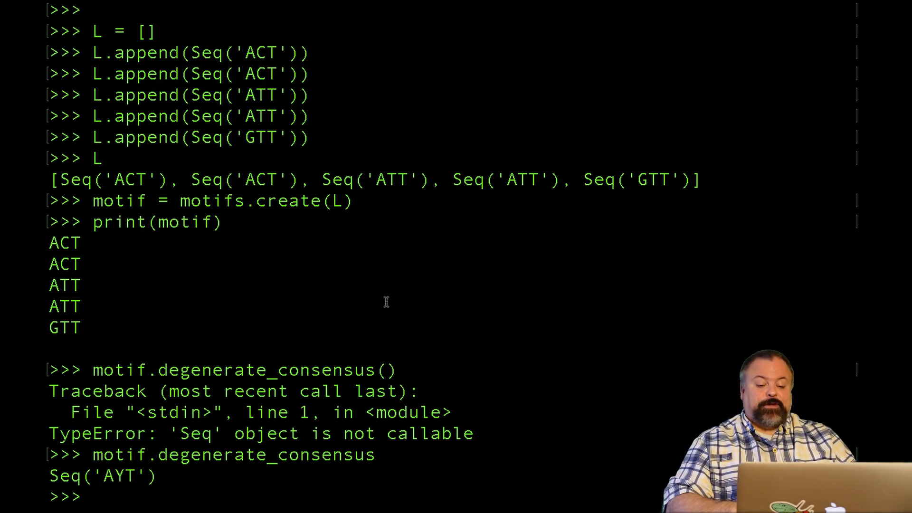
text(motif.degenerate_consensus())
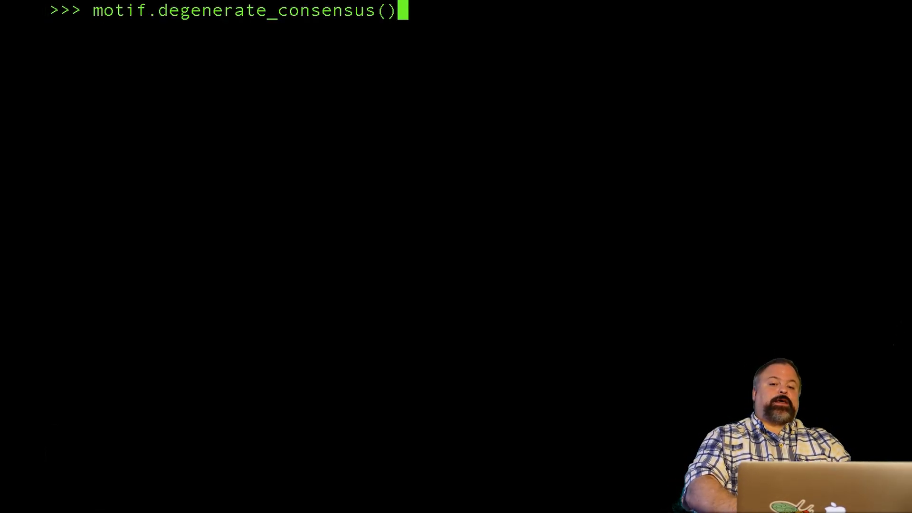
Step: Print the motif again and assign its AYT degenerate consensus to pattern
text(print(motif))
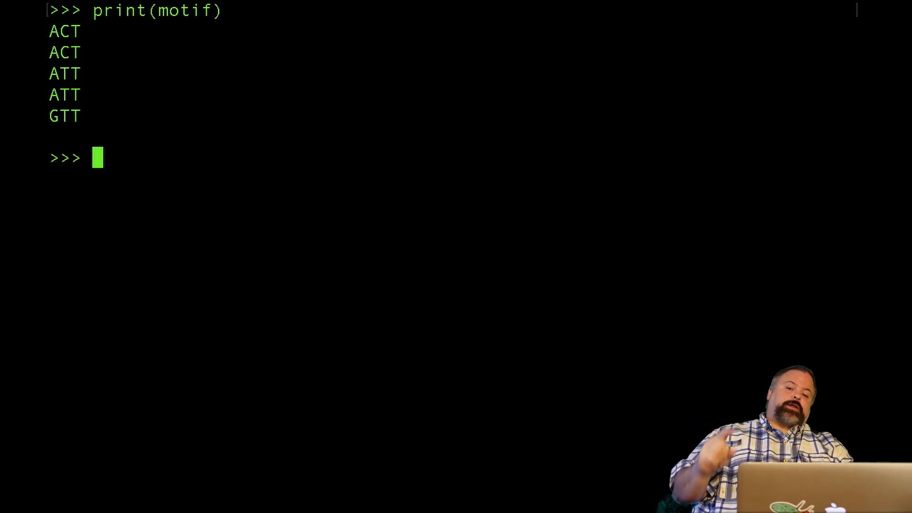
text(motif.degenerate_consensus)
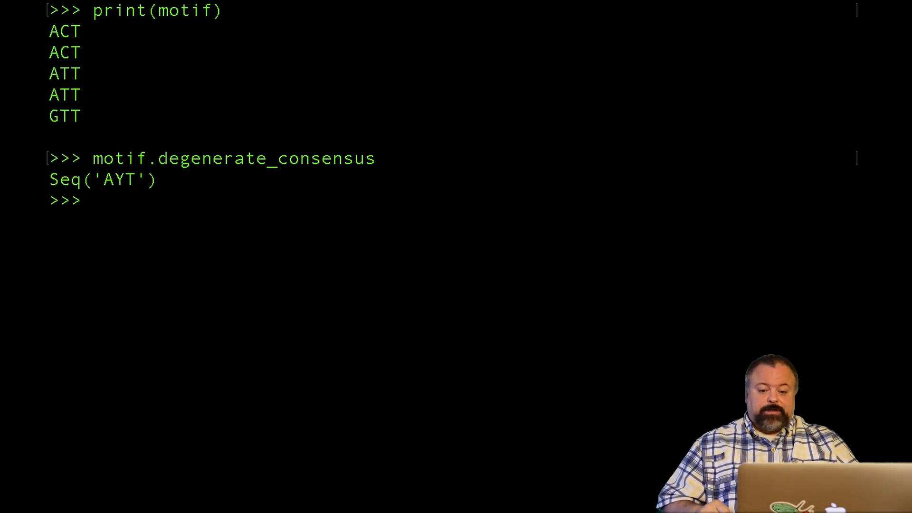
text(motif.degenerate_consensus)
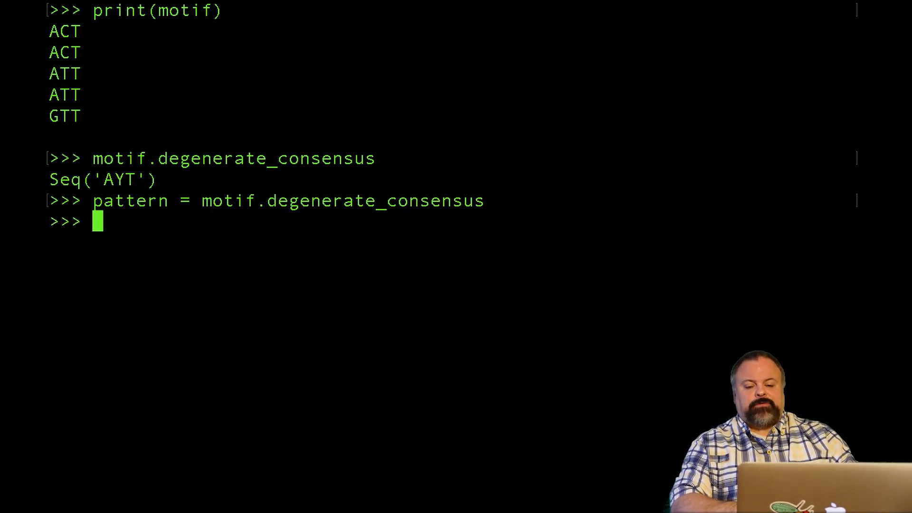
text(pattern)
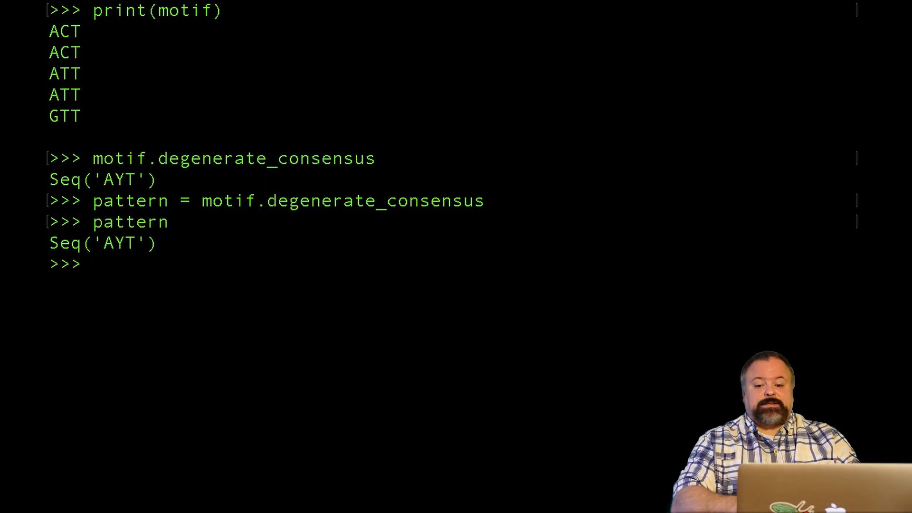
Step: Confirm pattern shows AYT and enter DNA = Seq('GTCGTAAATGC…CTGAC')
text(DNA = S)
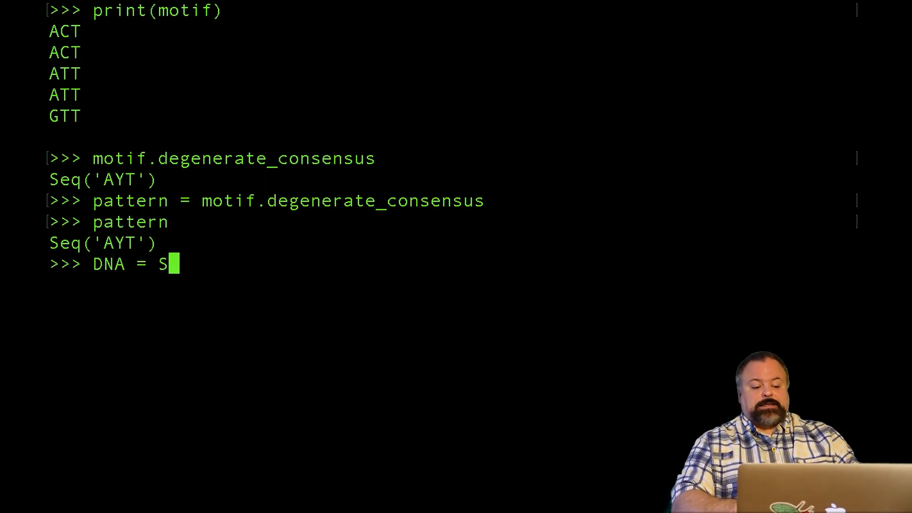
text(eq(')
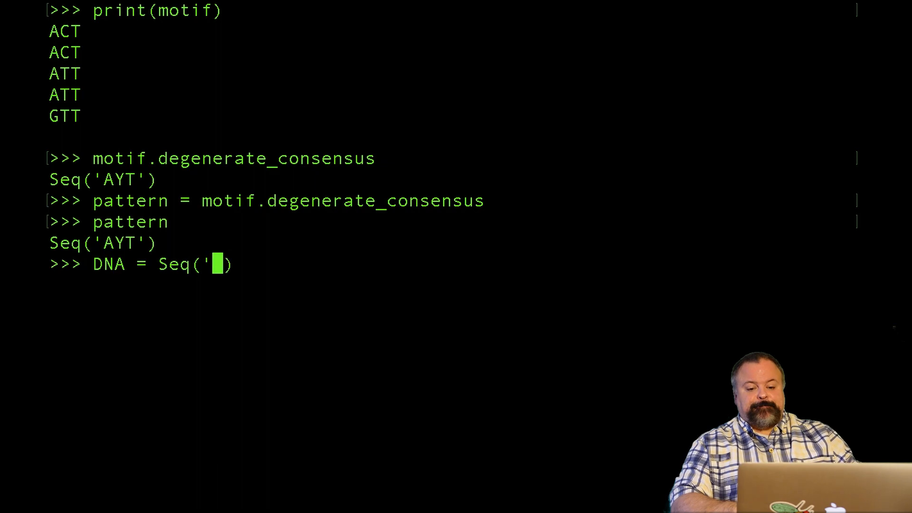
text(GTCGTAGCTAGCTAGCTAGCTA)
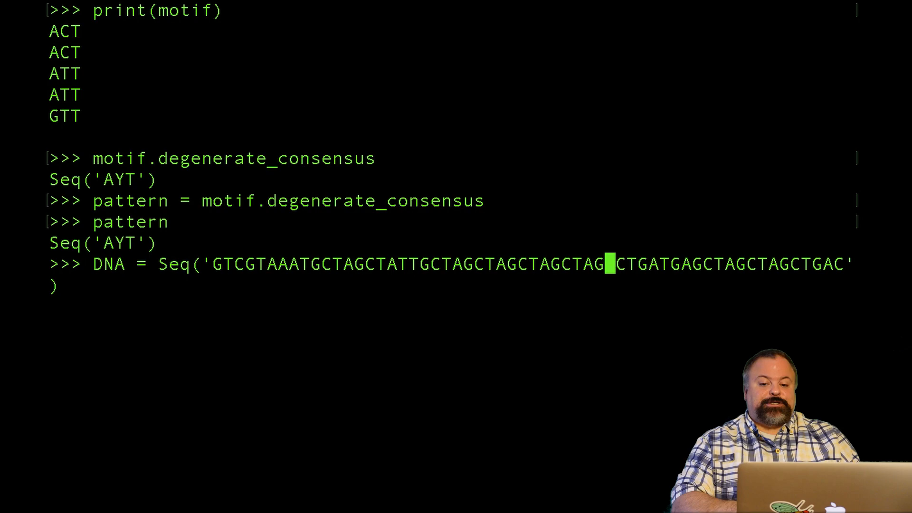
text(TA)
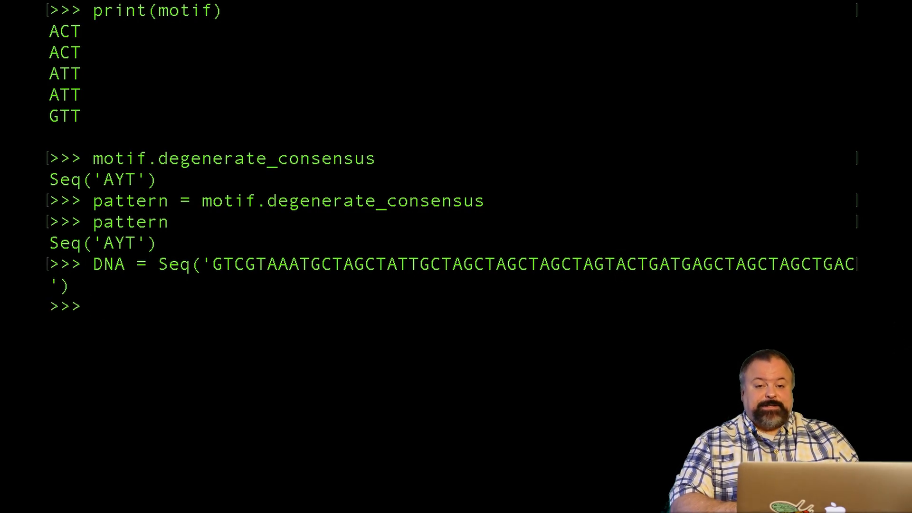
text(results = nt_search(pattern,str(DNA)))
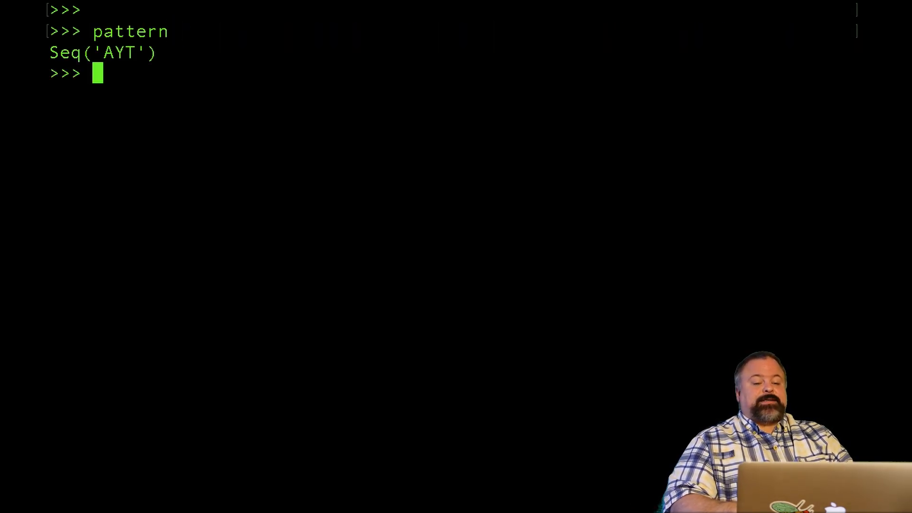
Step: Import nt_search from Bio.SeqUtils
text(DNA = Seq('GTCGTAAATGCTAGCTATTGCTAGCTAGCTAGCTAGTACTGATGAGCTAGCTAGCTGAC'))
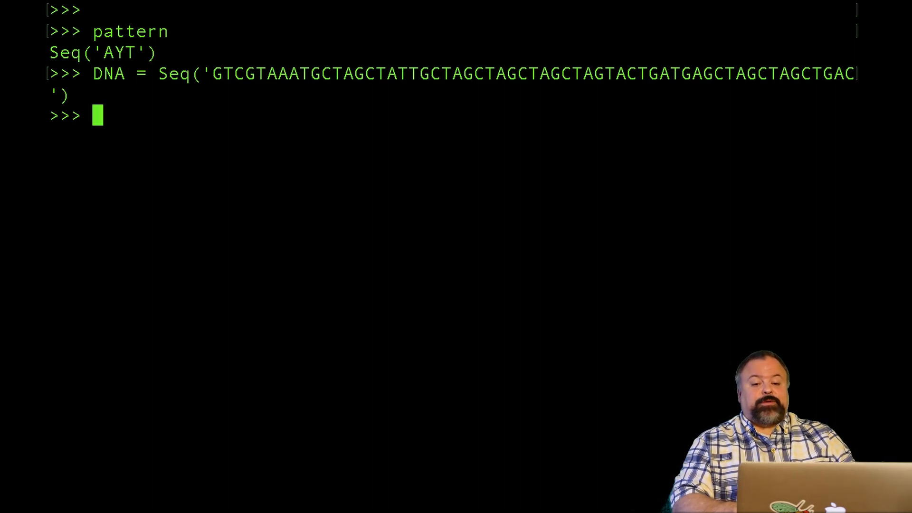
text(from)
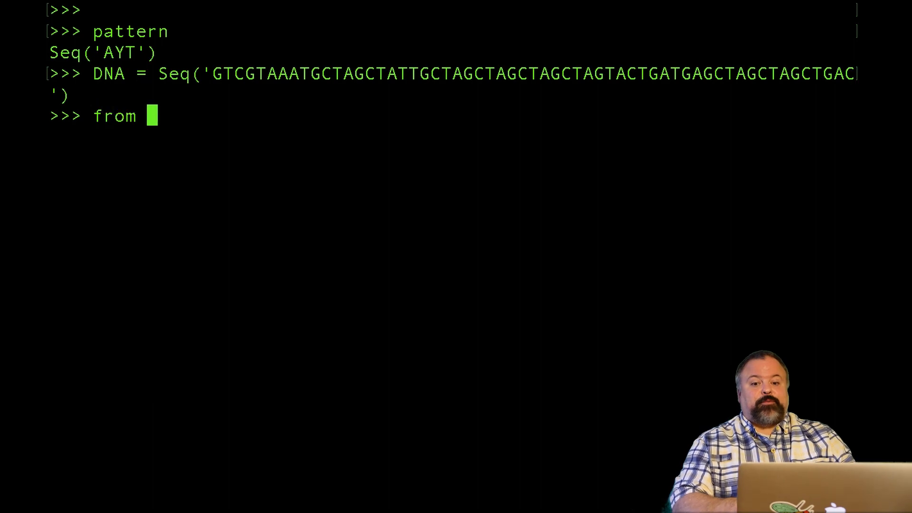
text(Bio.SeqUtil)
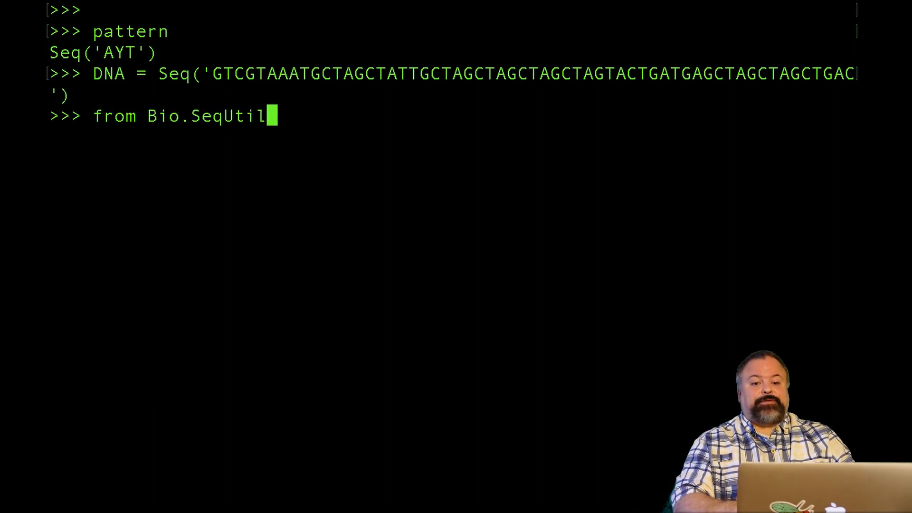
text(s import nt_)
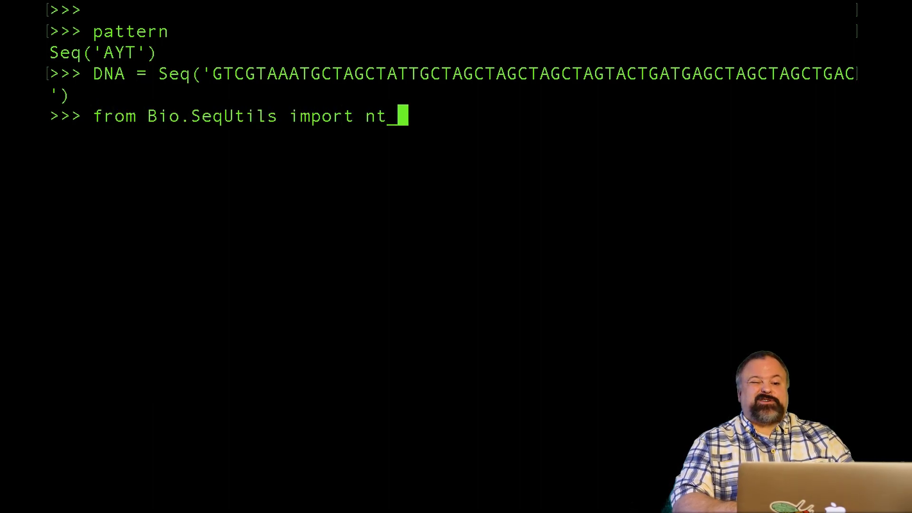
text(search)
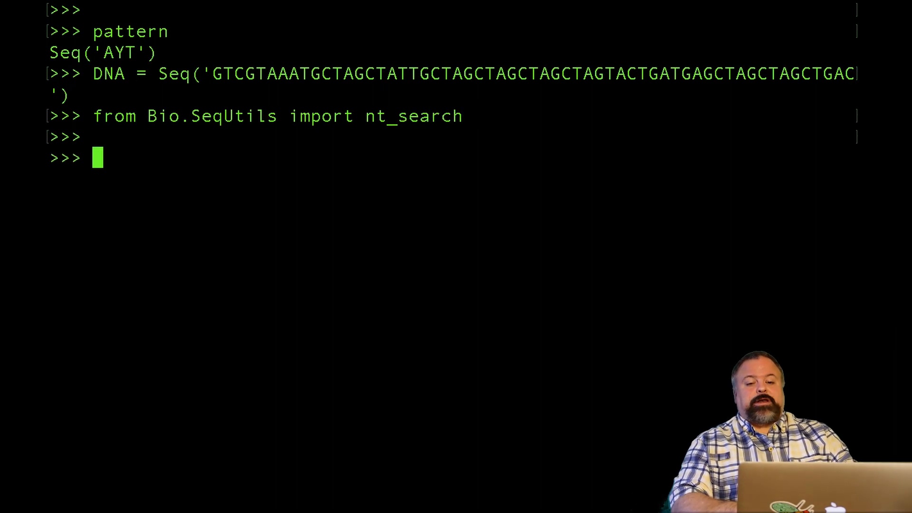
text(results =)
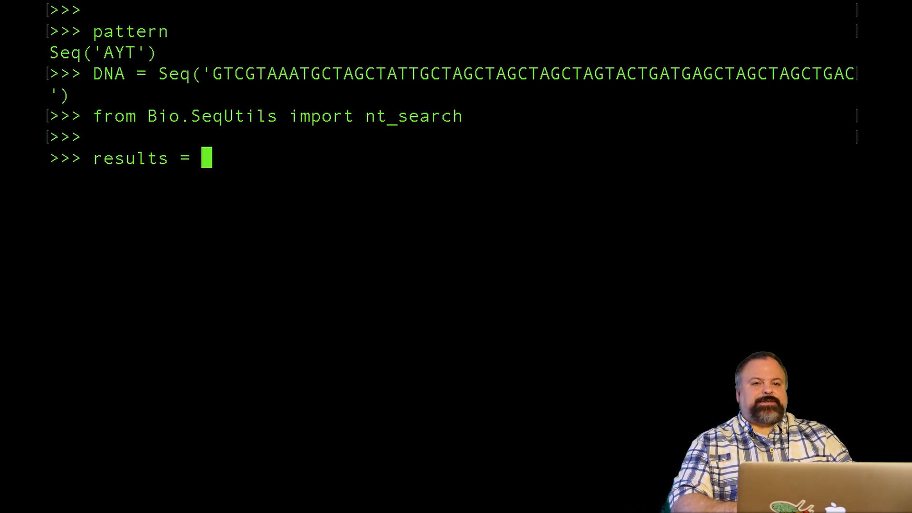
Step: Try results = nt_search(DNA, pattern) with the raw Seq, which raises a TypeError
text(nt)
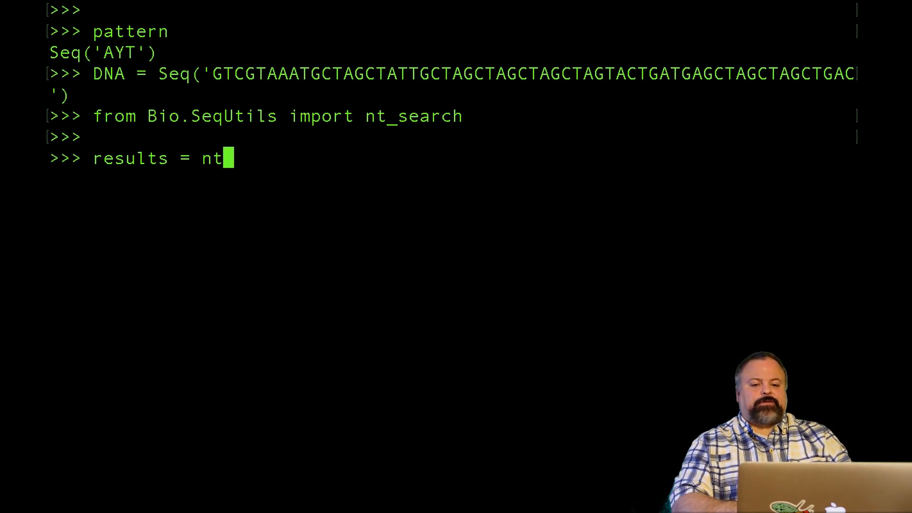
text(_search)
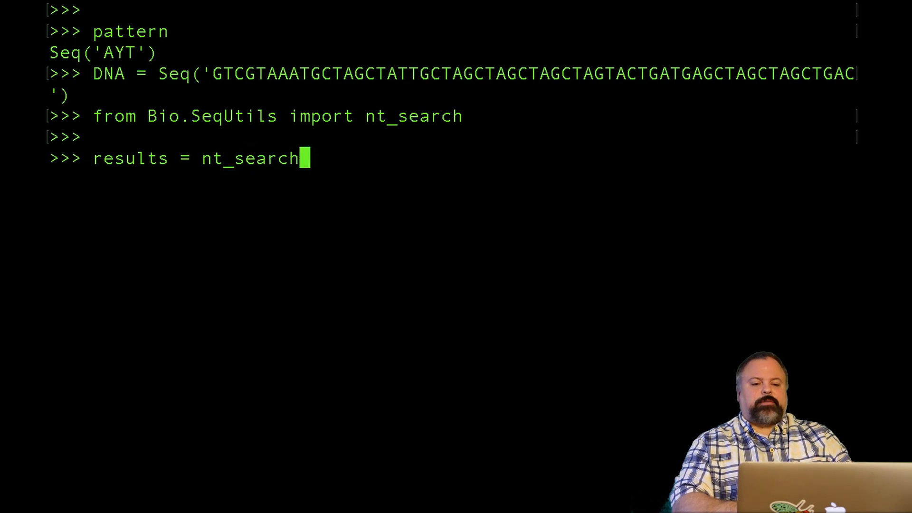
text((DN)
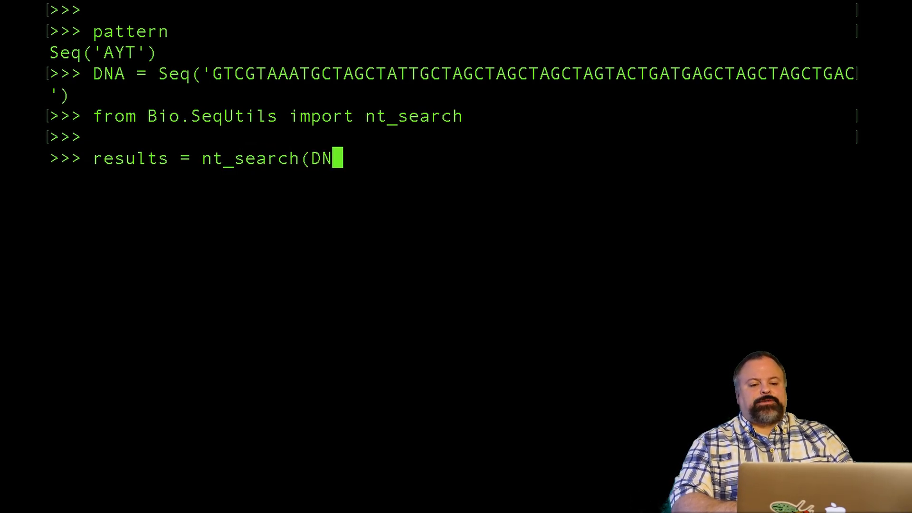
text(A,patter)
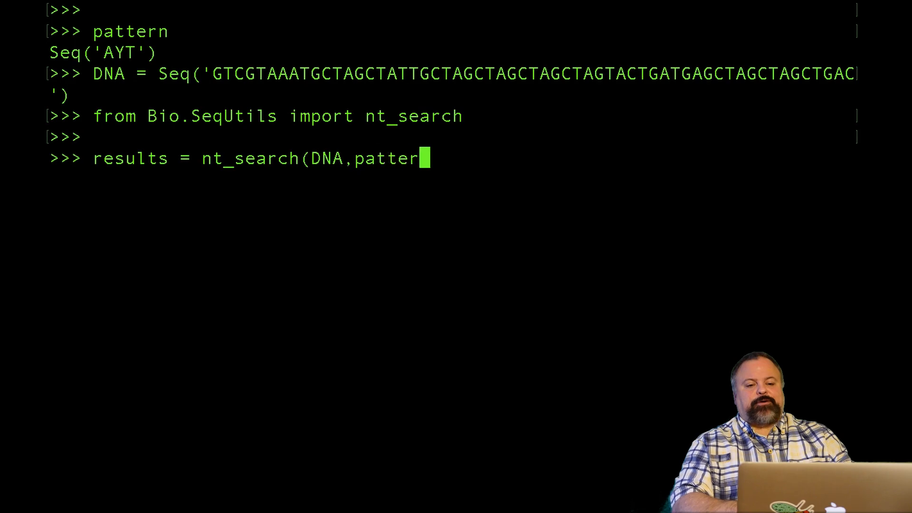
text(n)
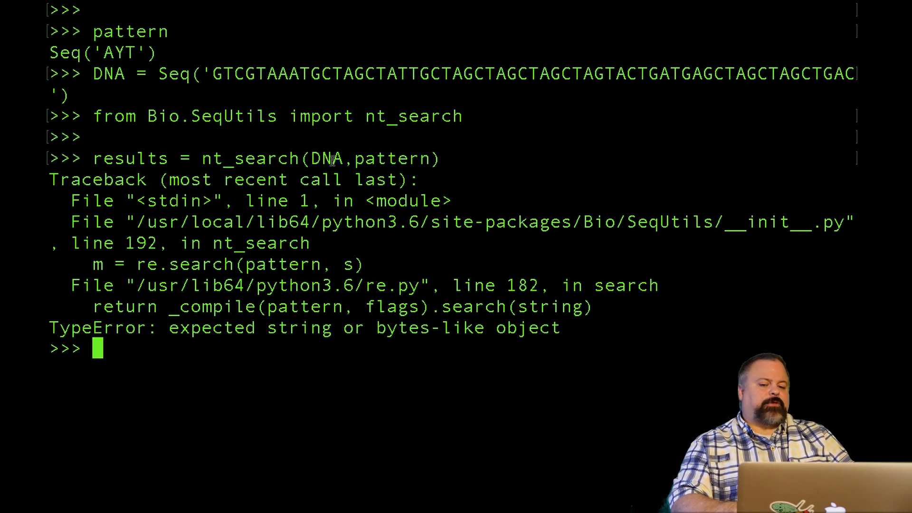
text(results = nt_search(DNA,pattern))
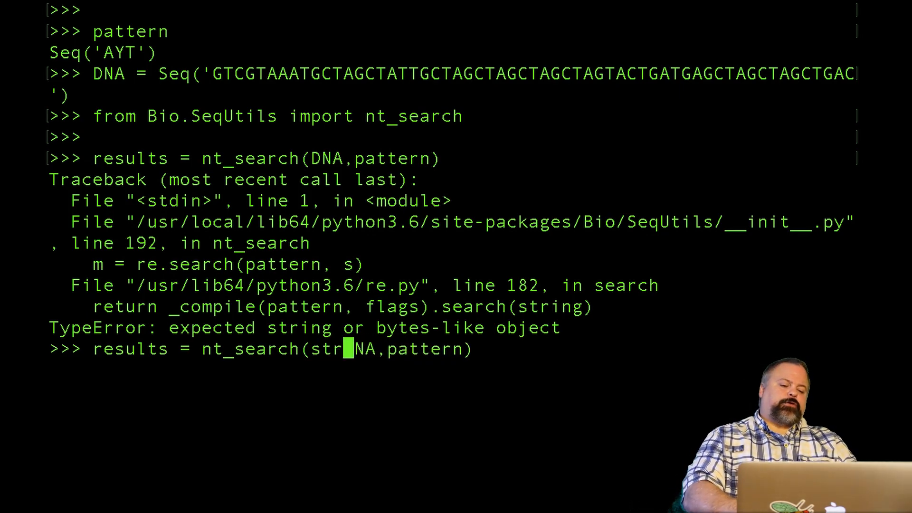
Step: Rerun nt_search with str(DNA) so results holds the AYT matches
text((DNA)
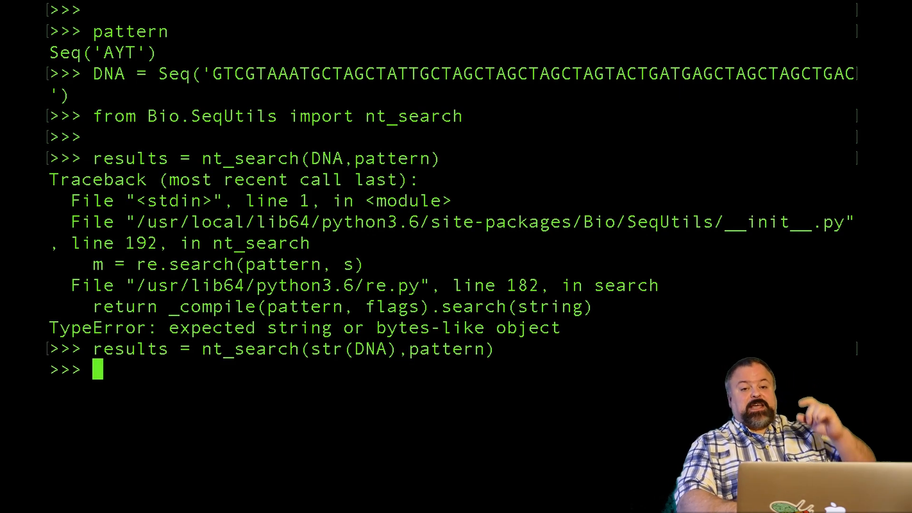
text(print re)
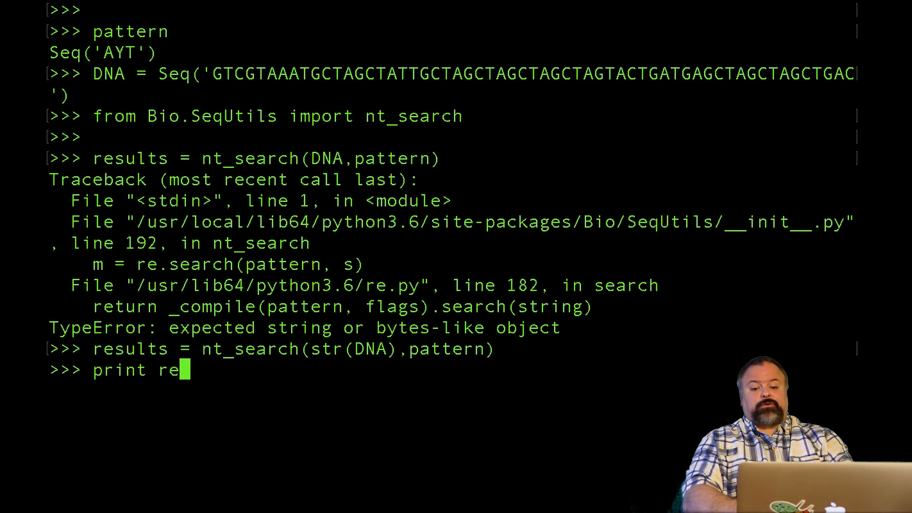
text((res)
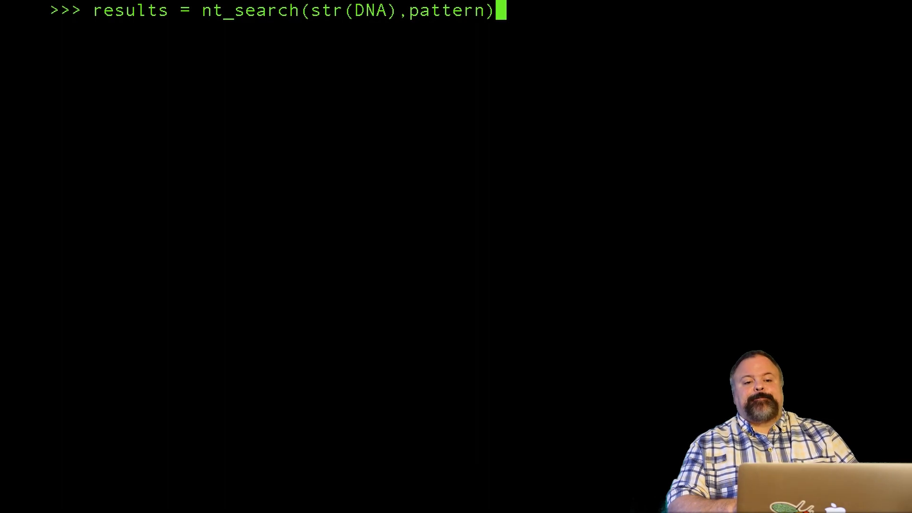
Step: Print results, showing ['A[CT]T', 16, 37]
text(print(results))
text(results_rc1 = nt_search(str(DNA),pattern)
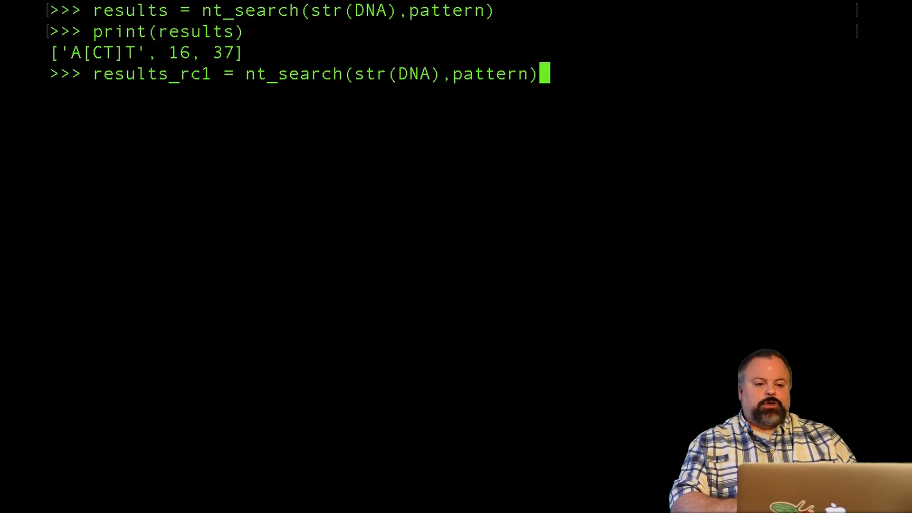
Step: Run nt_search on the DNA with pattern.reverse_complement() and print results_rc1 (A[AG]T at 6, 34)
text(.revers)
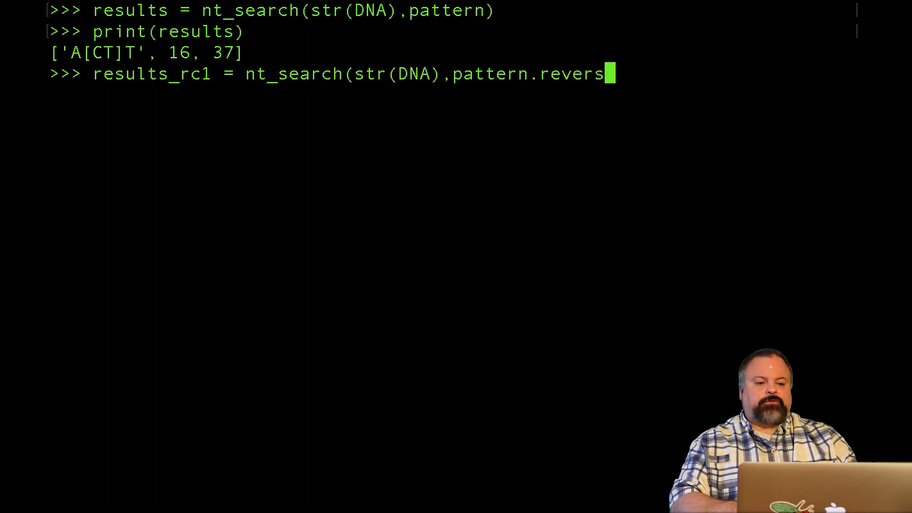
text(e_comp)
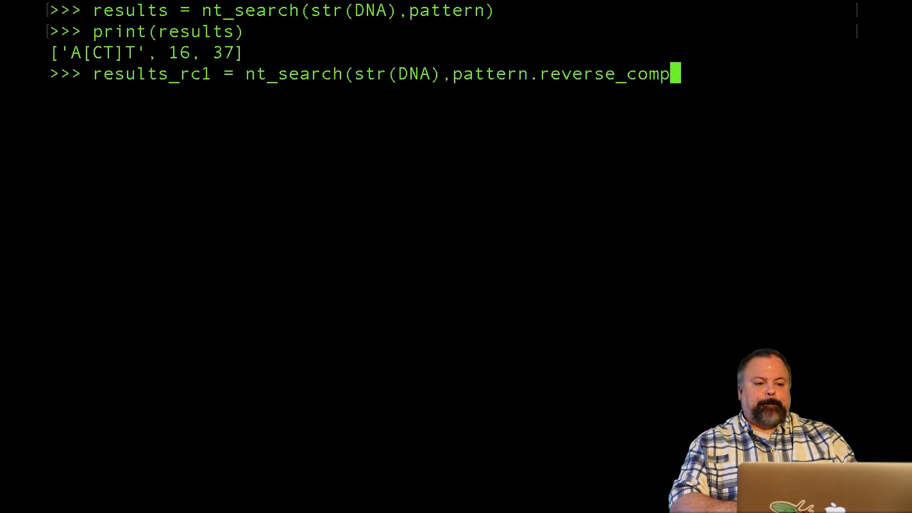
text(lement())
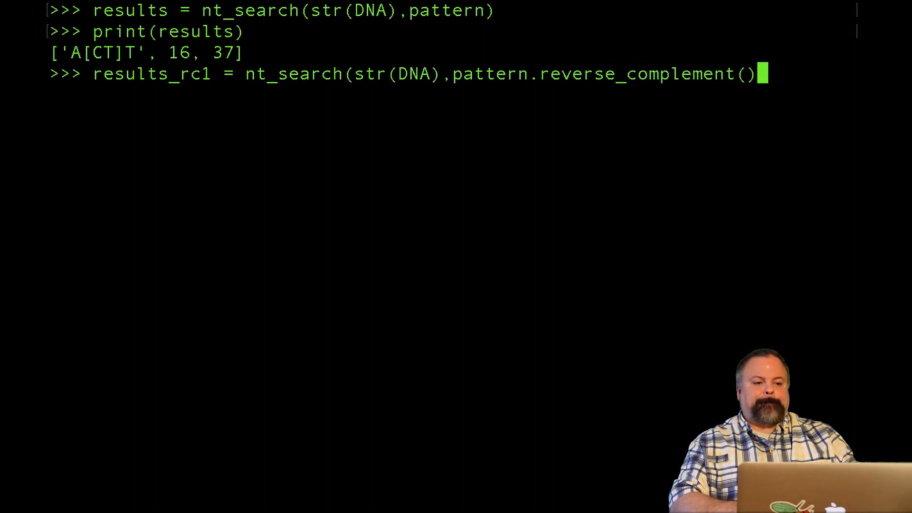
key(Return)
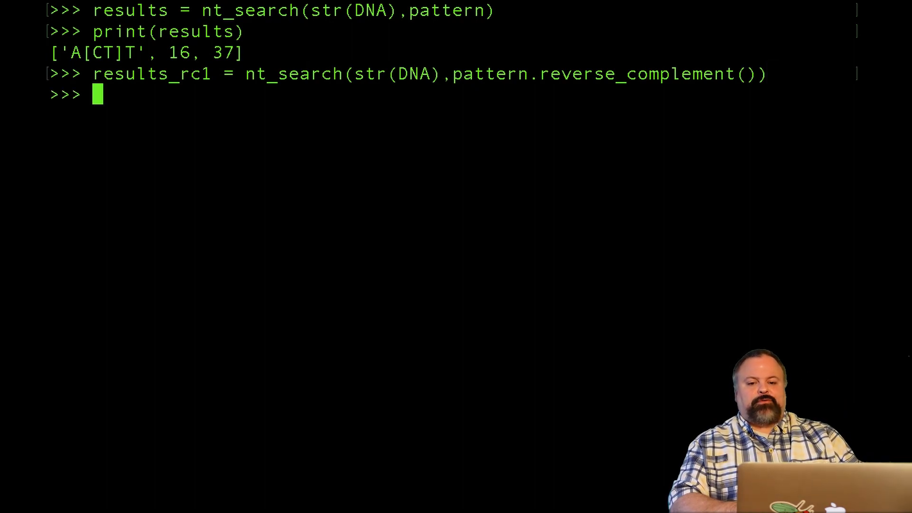
text(print(results_rc1)
text(results = nt_search(str(DNA),pattern)
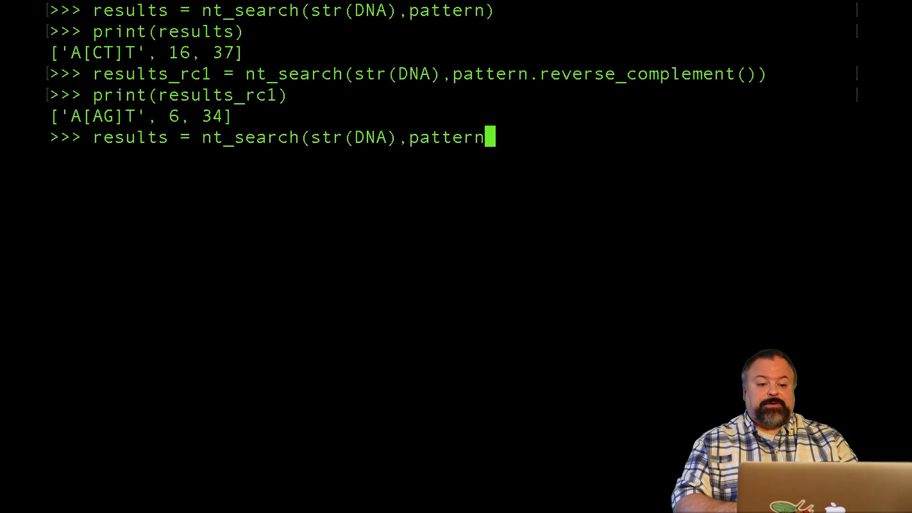
Step: Search the reverse-complemented DNA for the pattern into results_rc2 and print it (22, 50)
text())
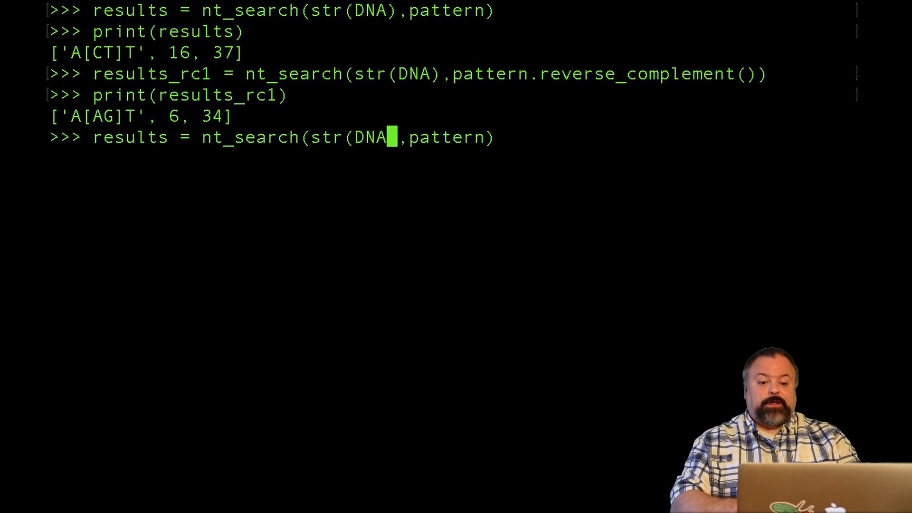
text(.rever)
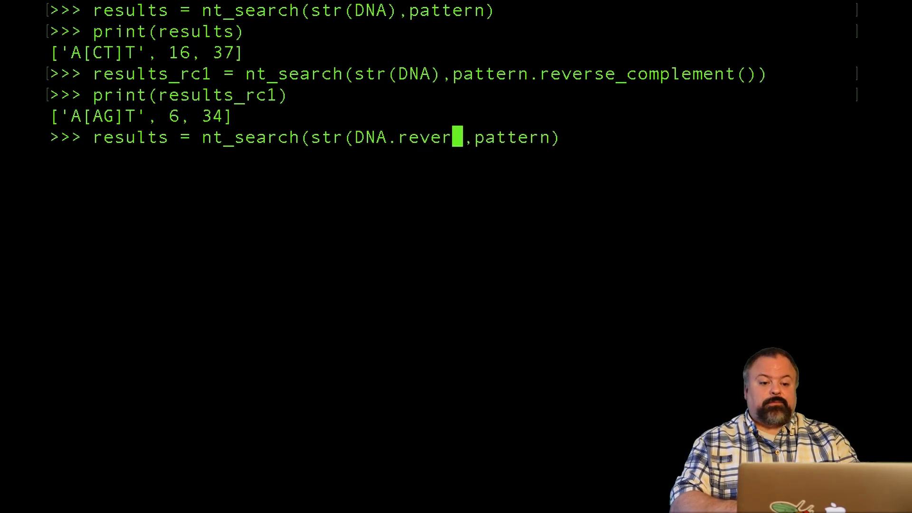
text(se_complement()
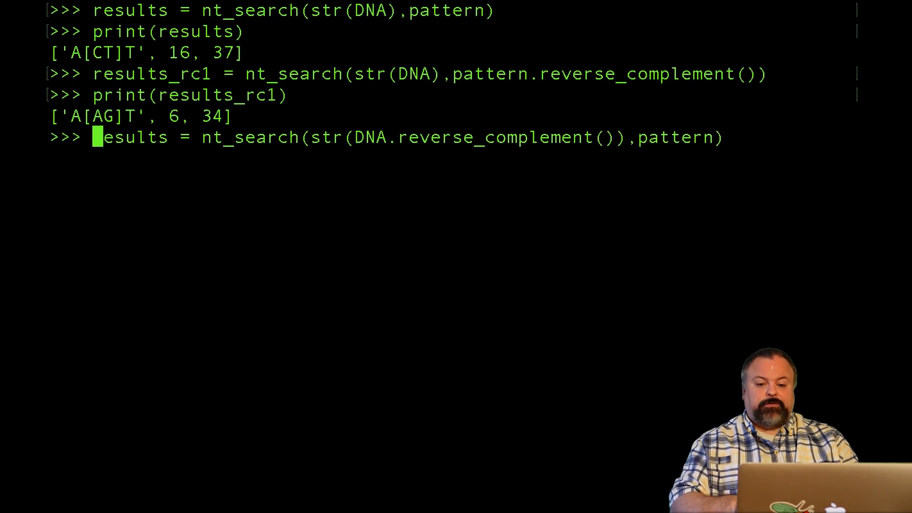
text(_)
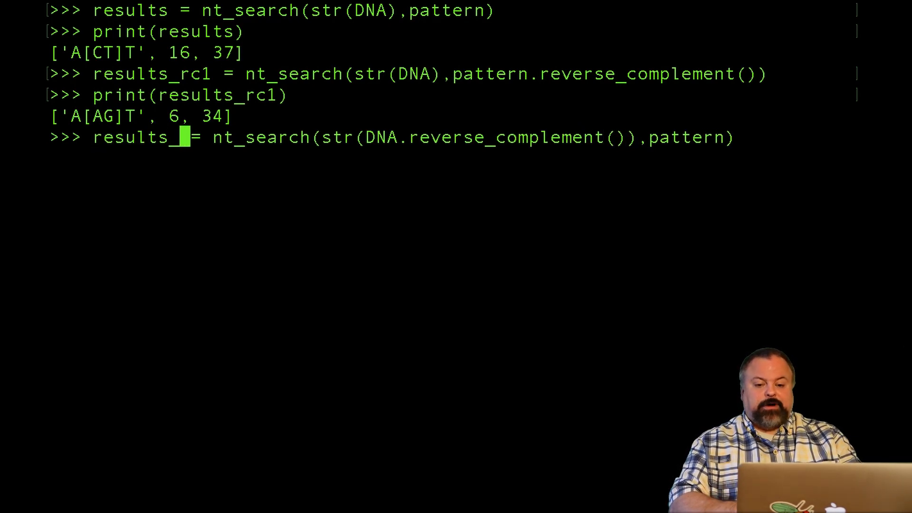
text(rc2)
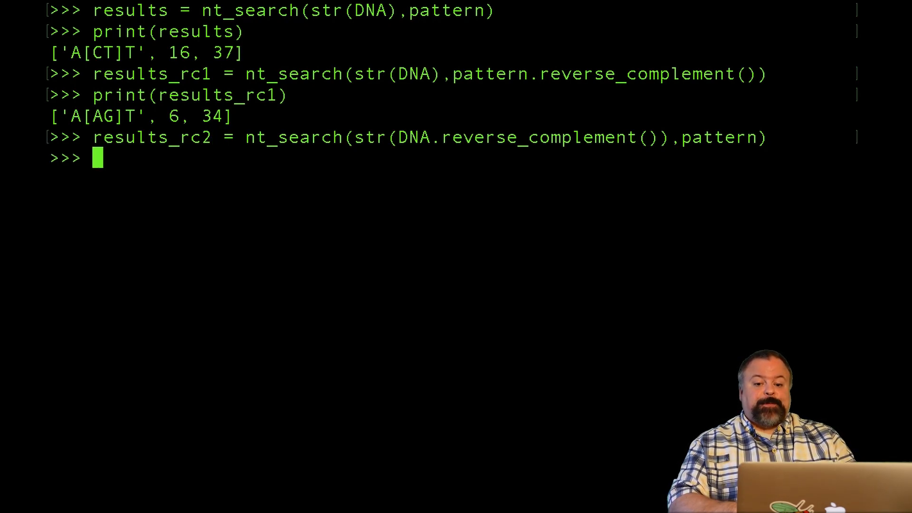
text(print(results_rc1)
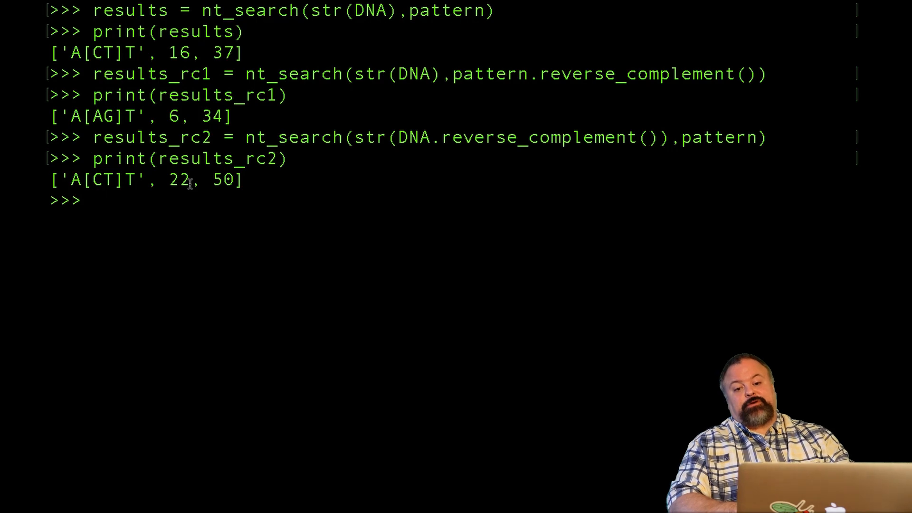
Step: Enter len(DNA) - 22 - len(pattern) to convert match 22 to forward coordinates
text(len(DNA) -)
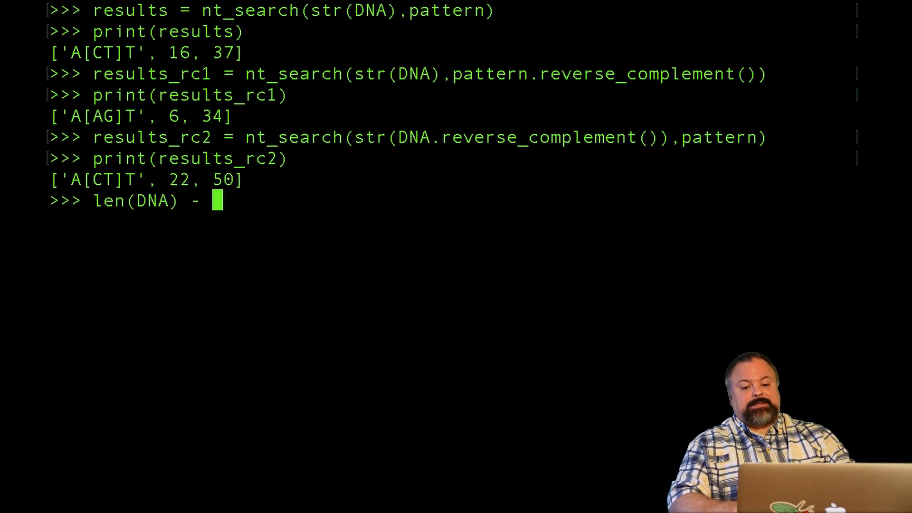
text(22 - le)
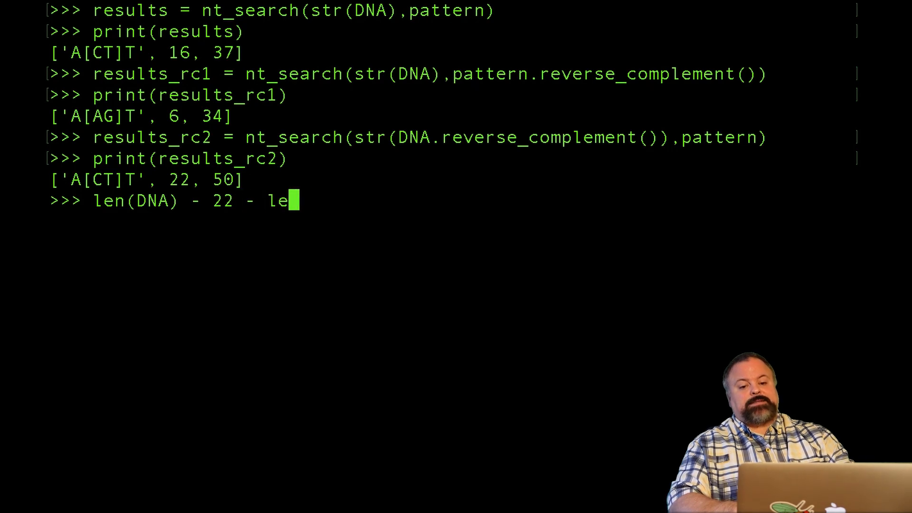
text(n(patt)
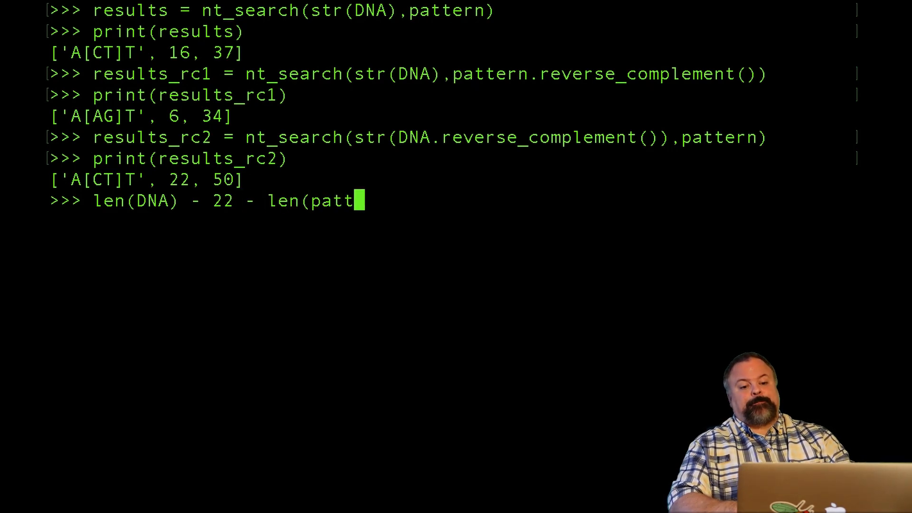
text(ern))
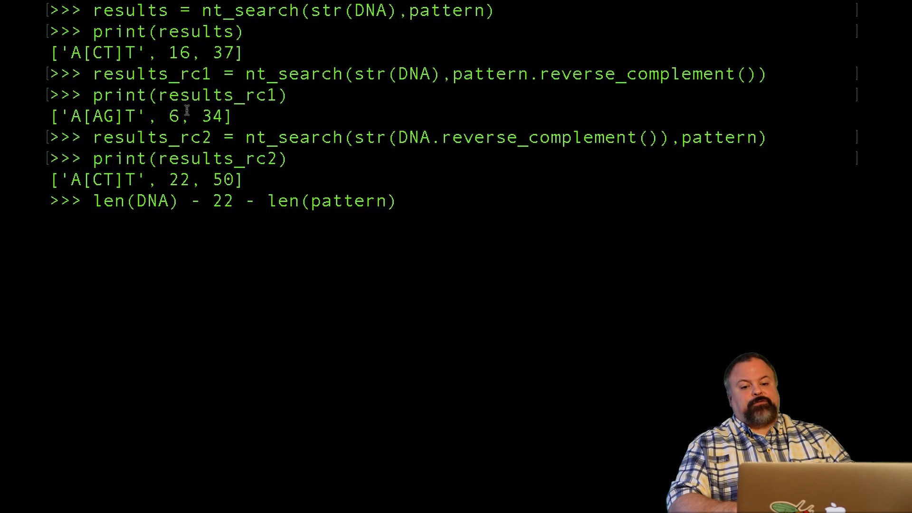
double_click(214, 115)
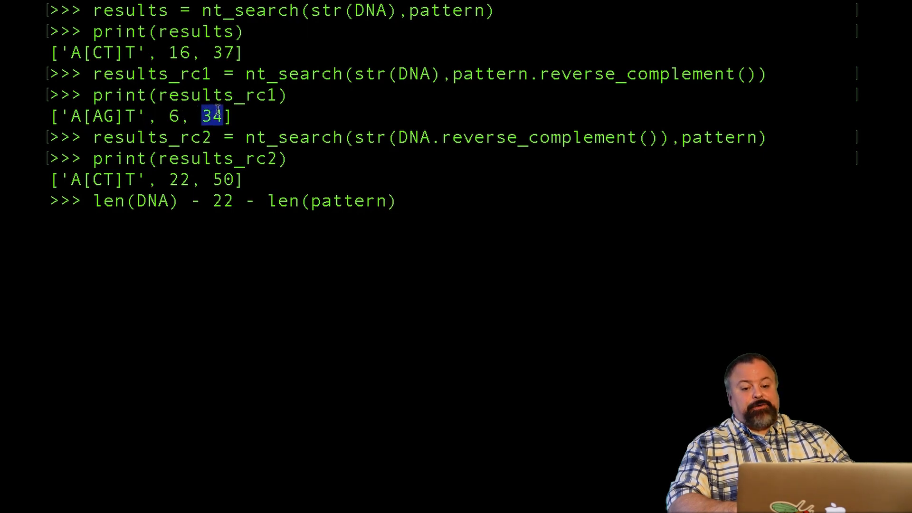